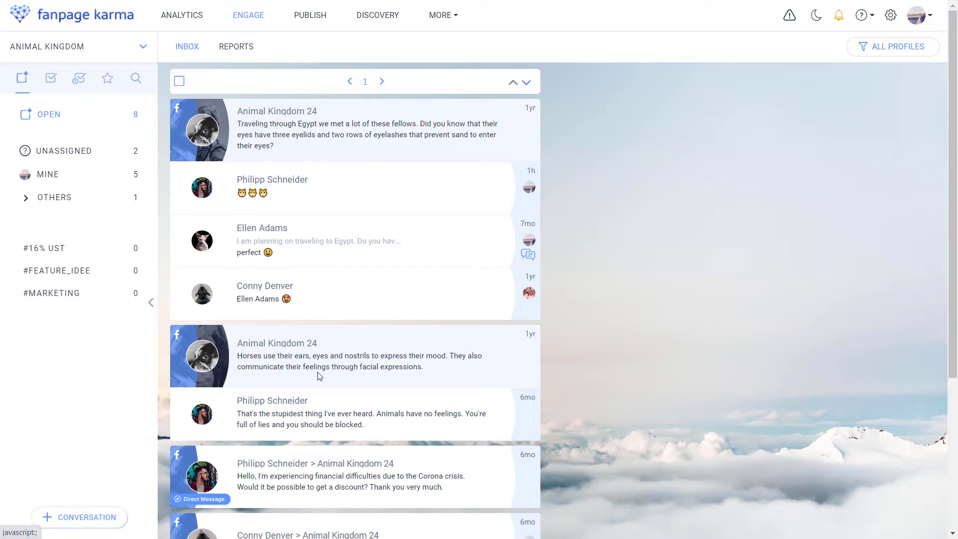
mouse_move(104, 70)
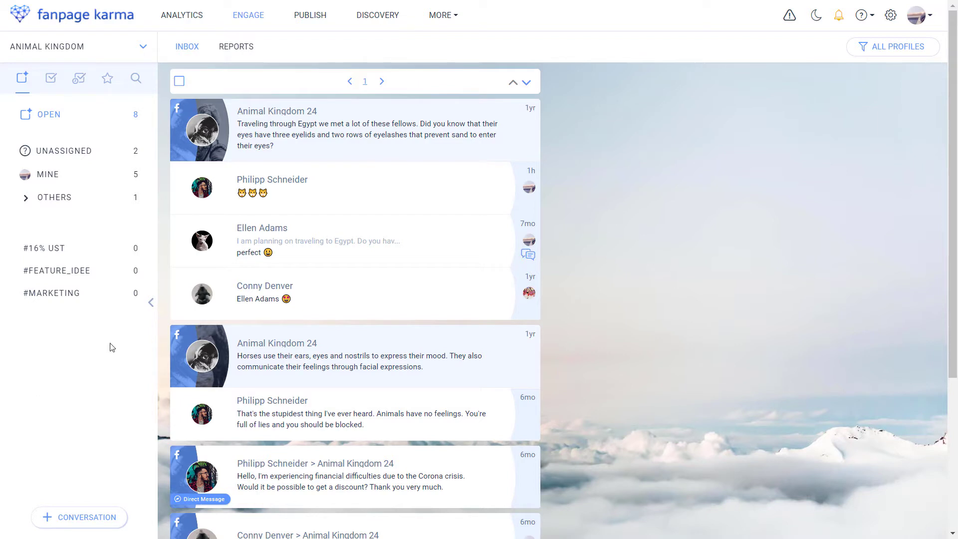
mouse_move(38, 121)
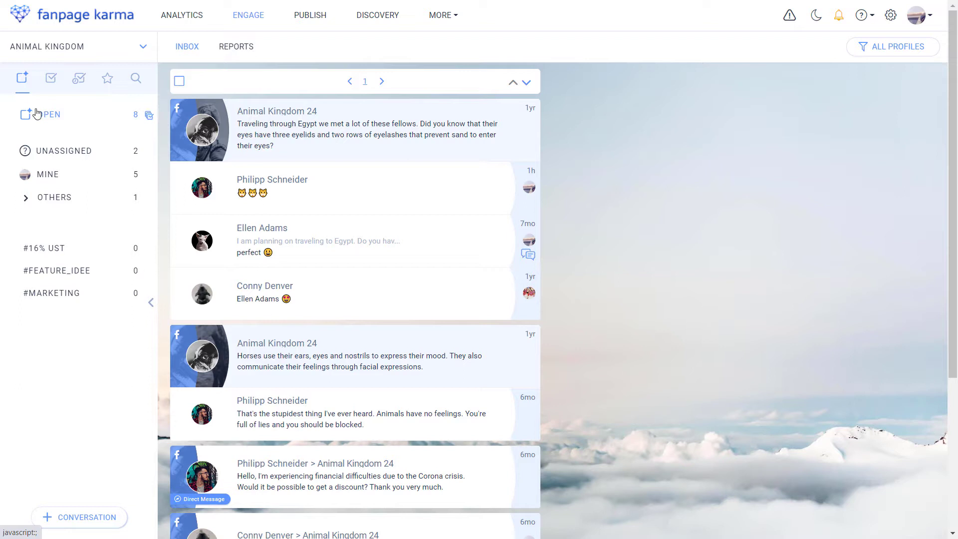
mouse_move(51, 77)
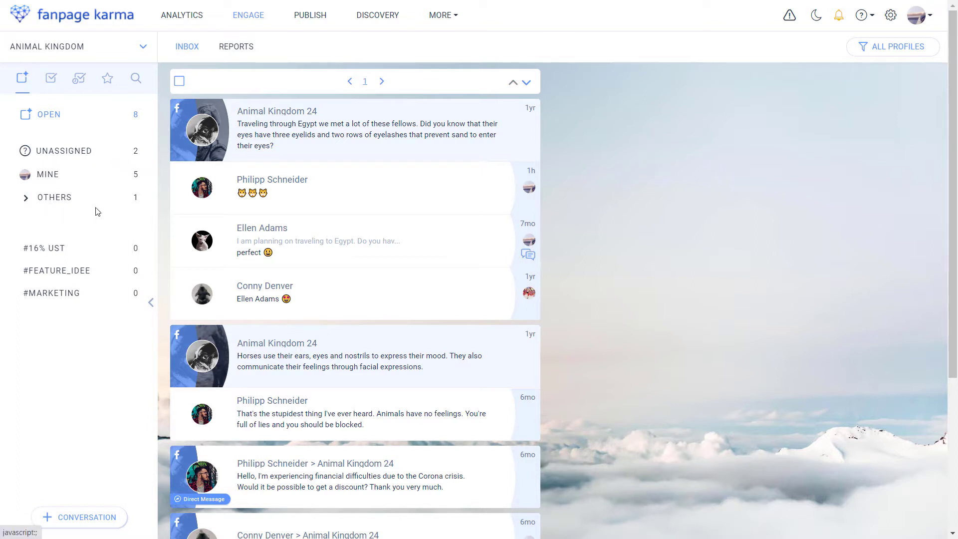
mouse_move(87, 336)
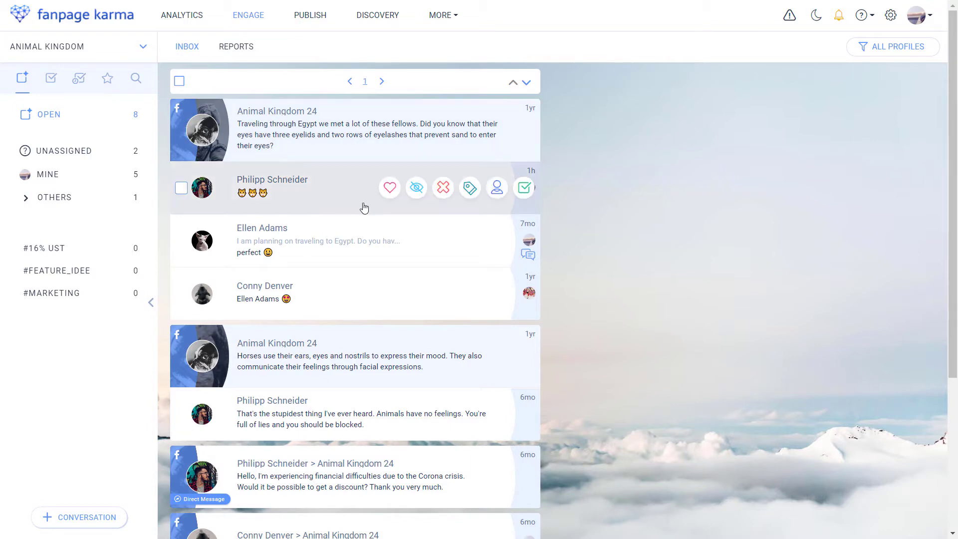
scroll(down, 3)
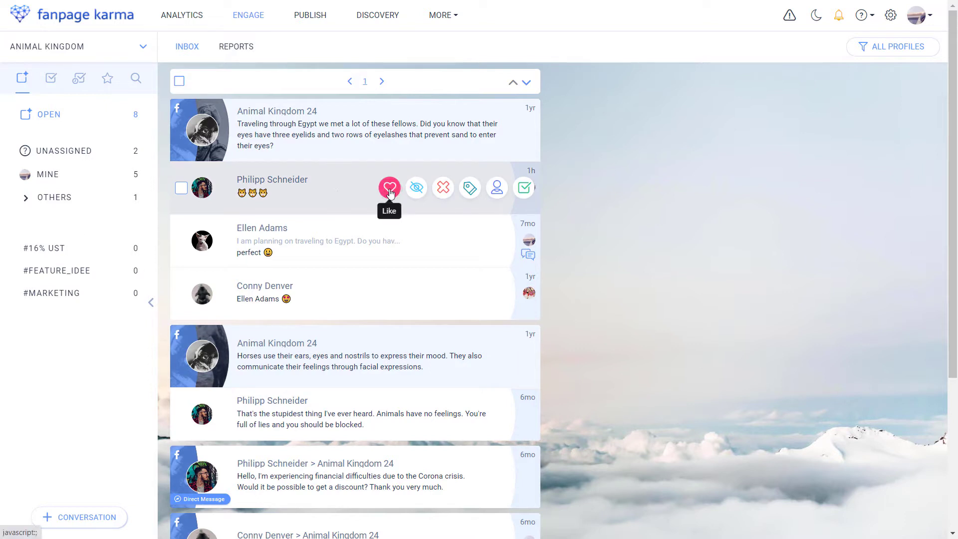
click(390, 188)
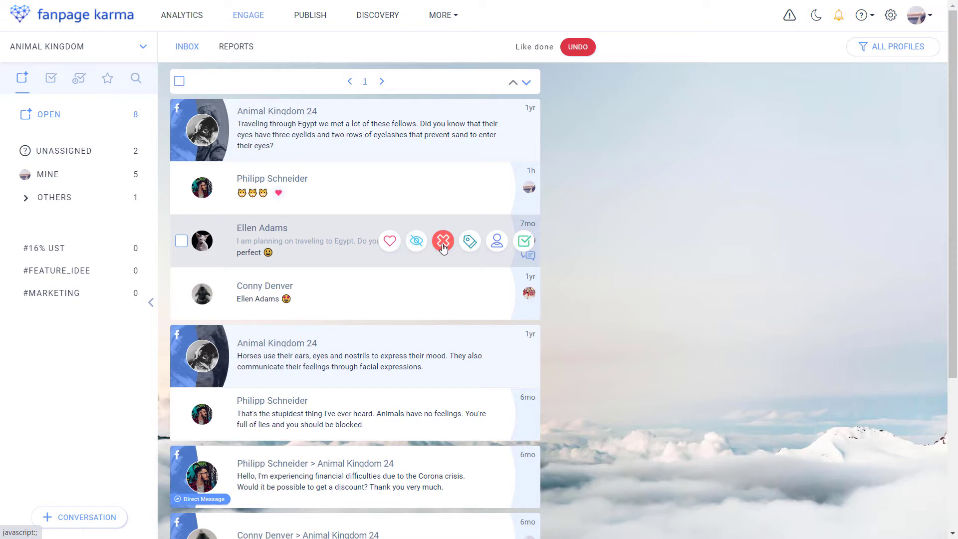
mouse_move(496, 240)
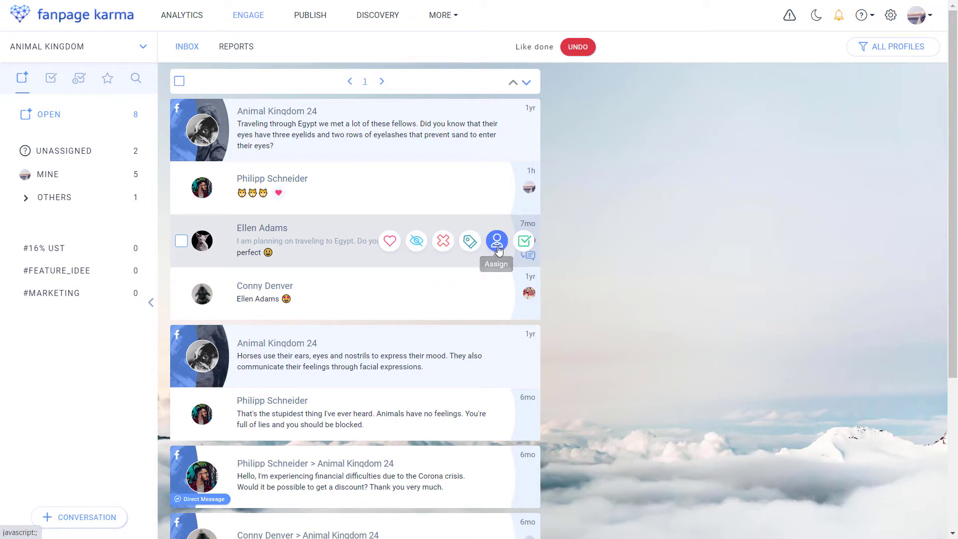
mouse_move(522, 241)
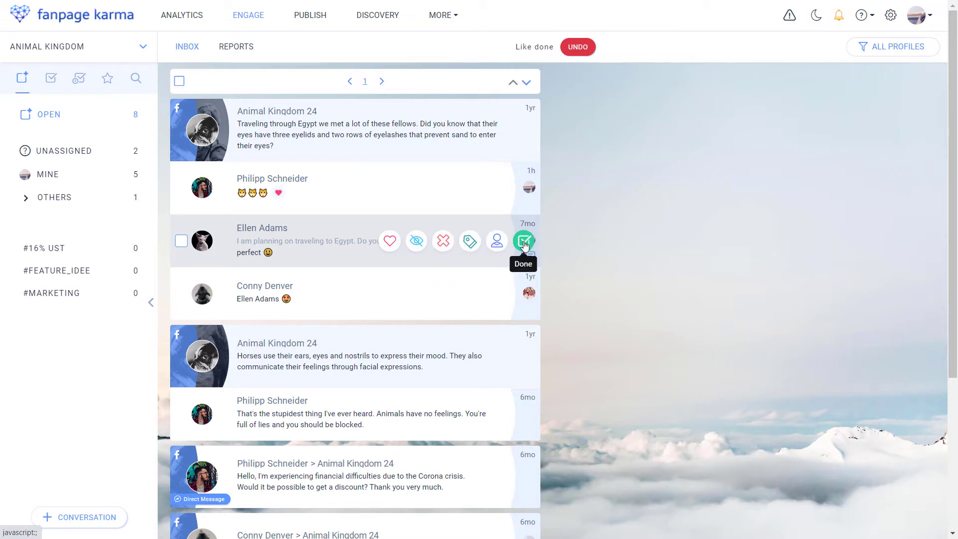
click(522, 241)
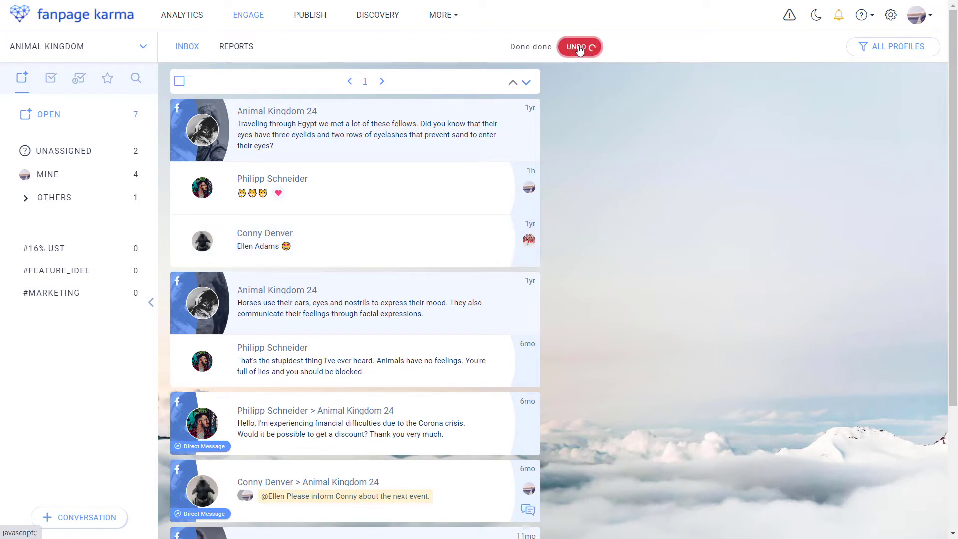
click(578, 47)
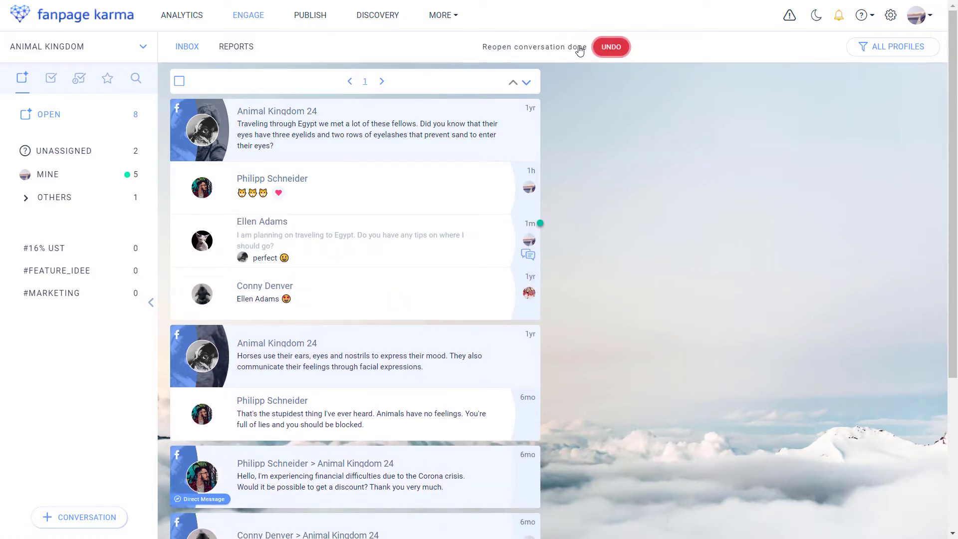
mouse_move(317, 493)
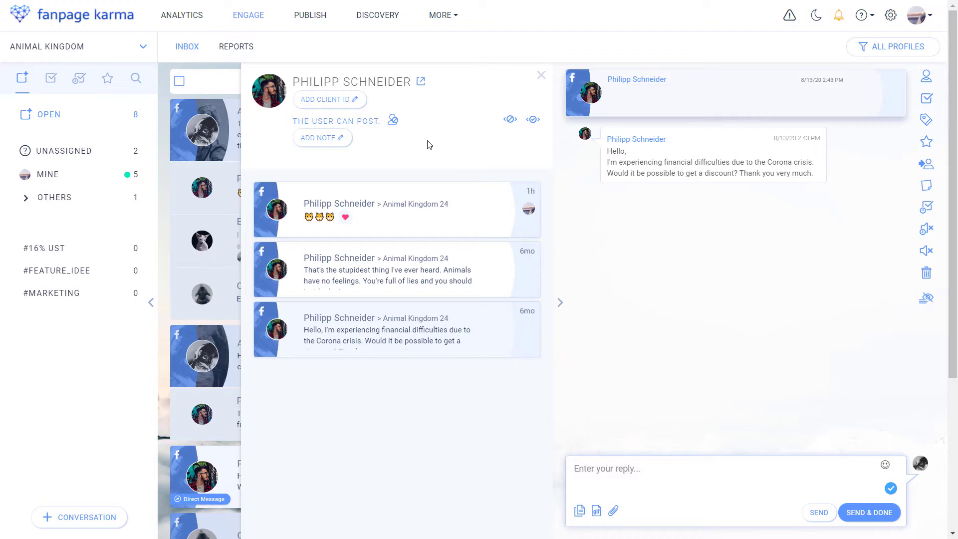
mouse_move(469, 161)
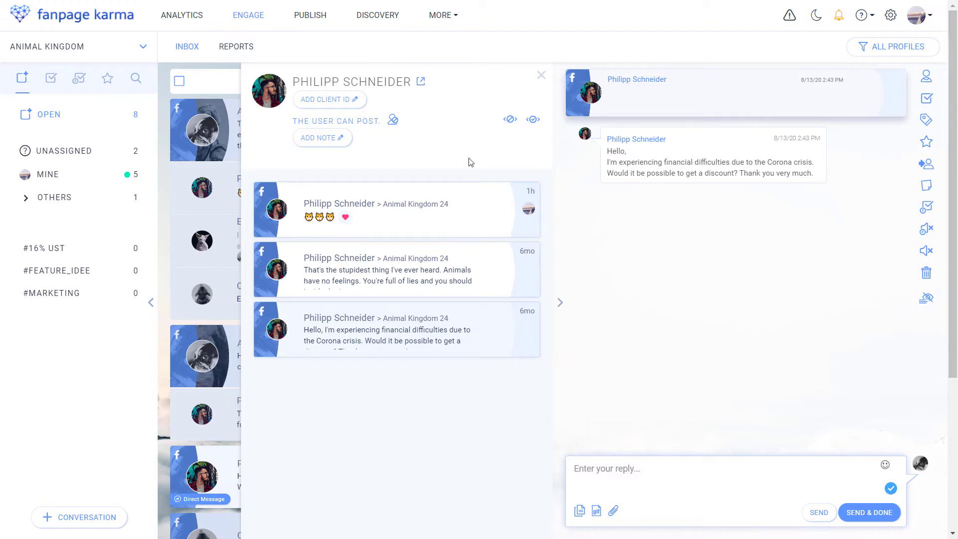
click(540, 75)
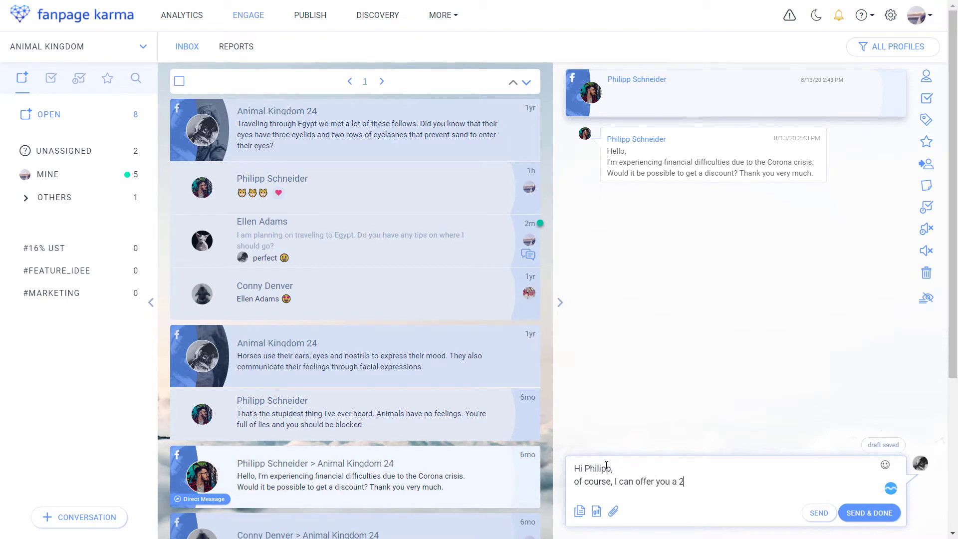
Finish and send the reply offering Philipp a 20% discount with 'All the best!'
text(0% discount. All the best!)
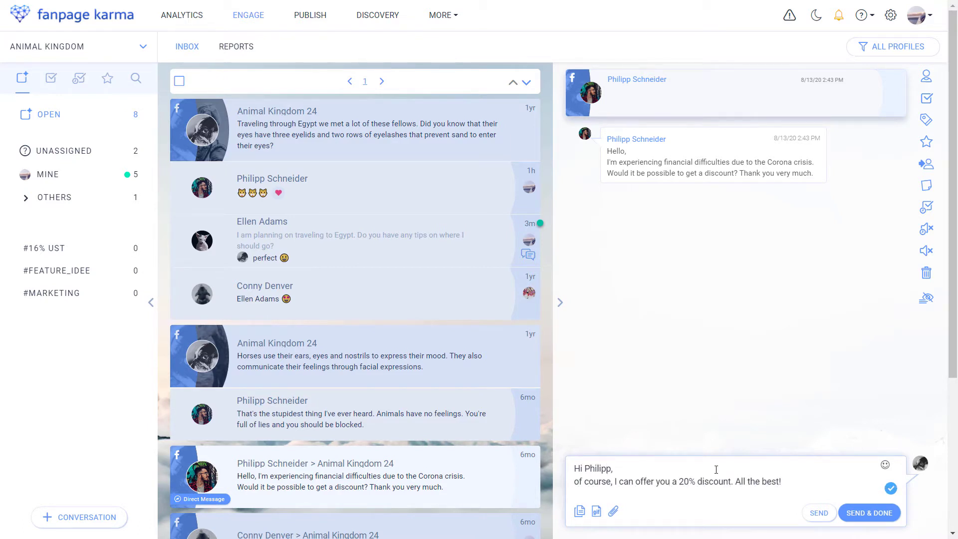
click(818, 511)
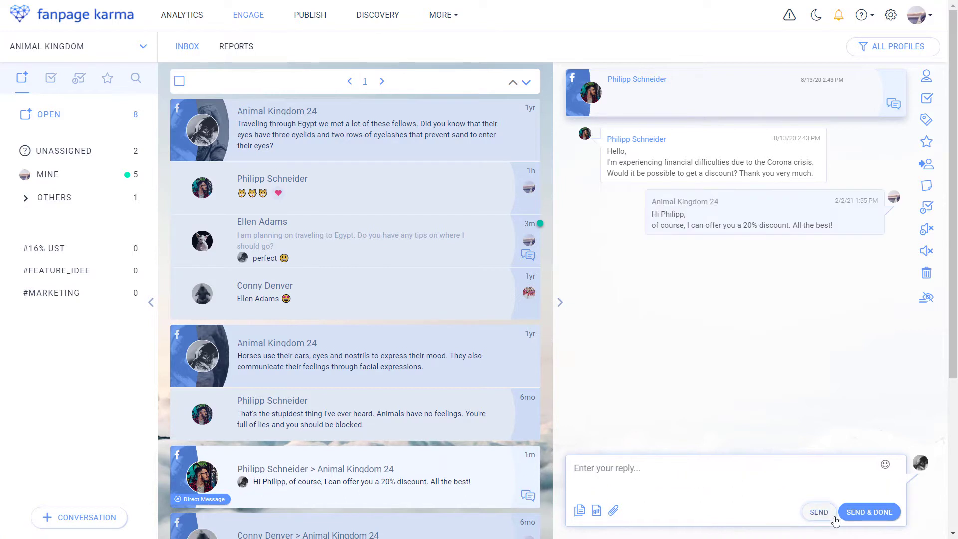
mouse_move(592, 510)
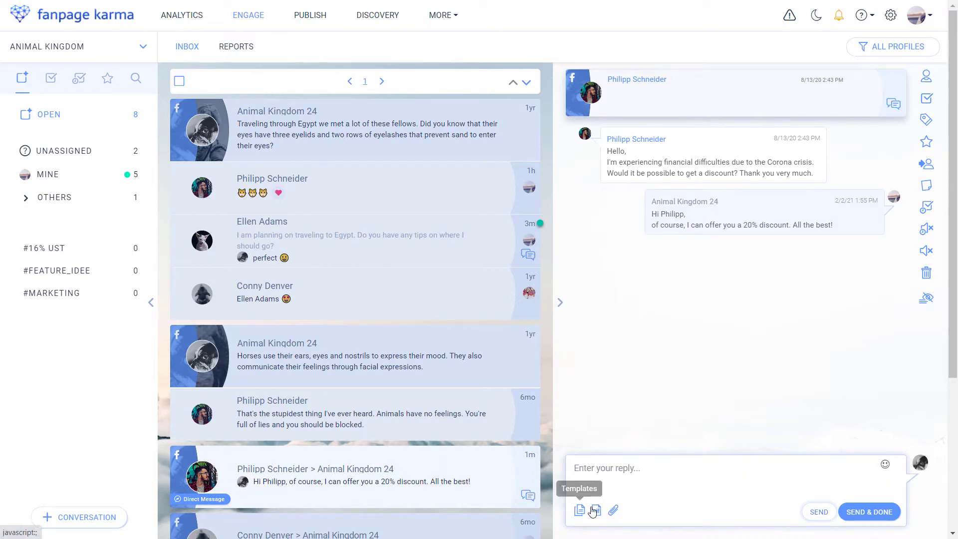
mouse_move(614, 511)
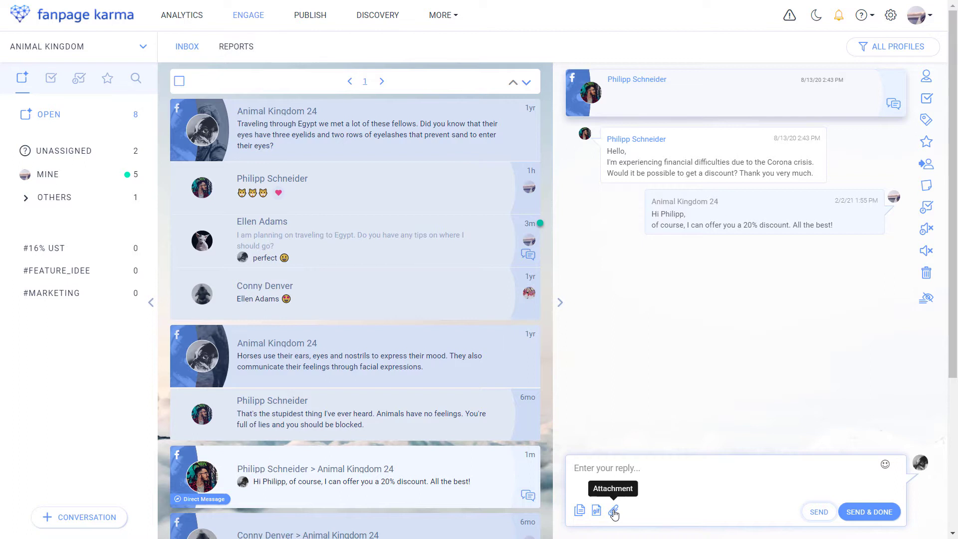
mouse_move(915, 86)
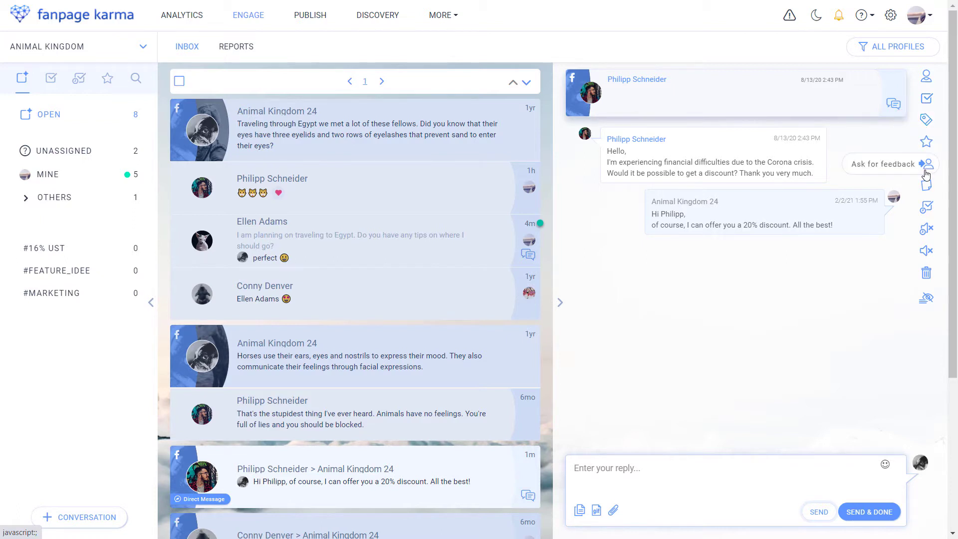
mouse_move(926, 185)
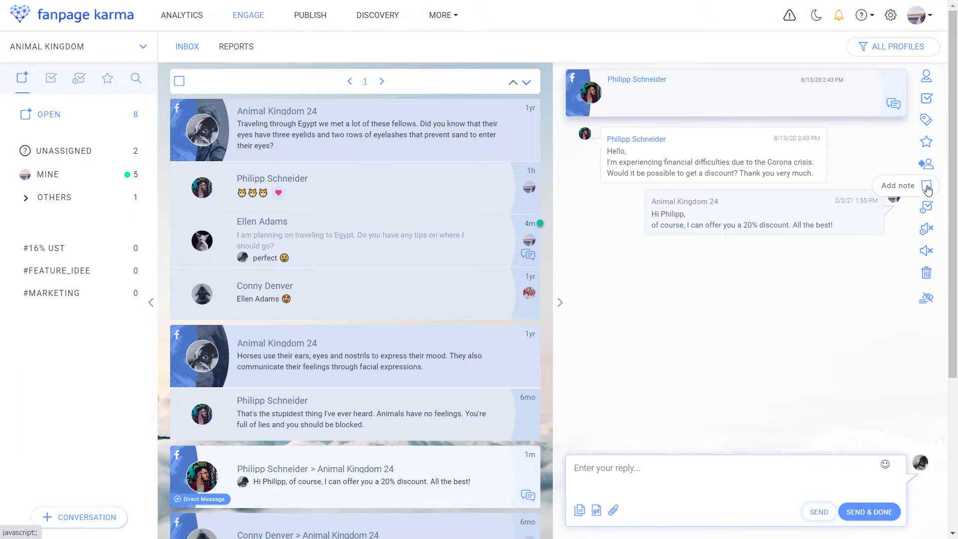
Bring up the snooze follow-up timing choices for Philipp's discount conversation
click(925, 206)
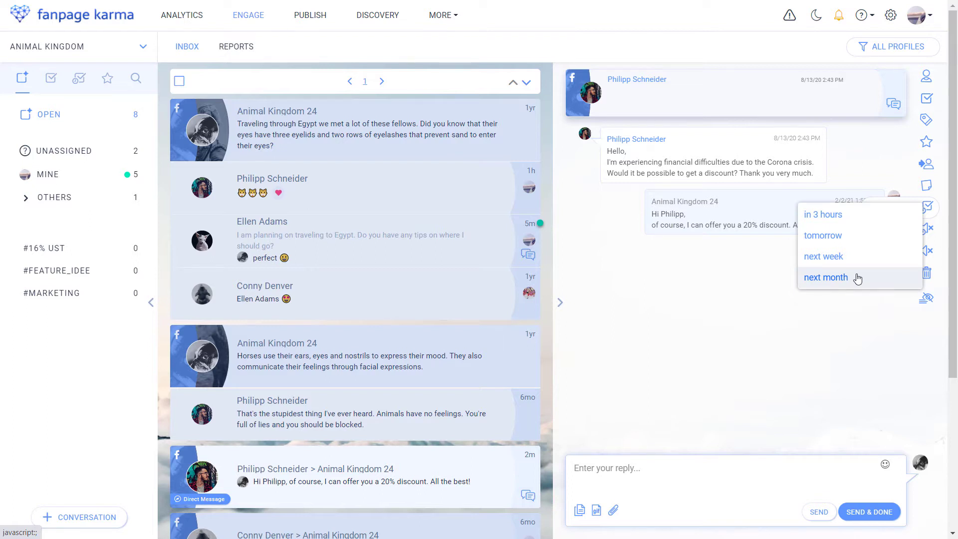
mouse_move(880, 275)
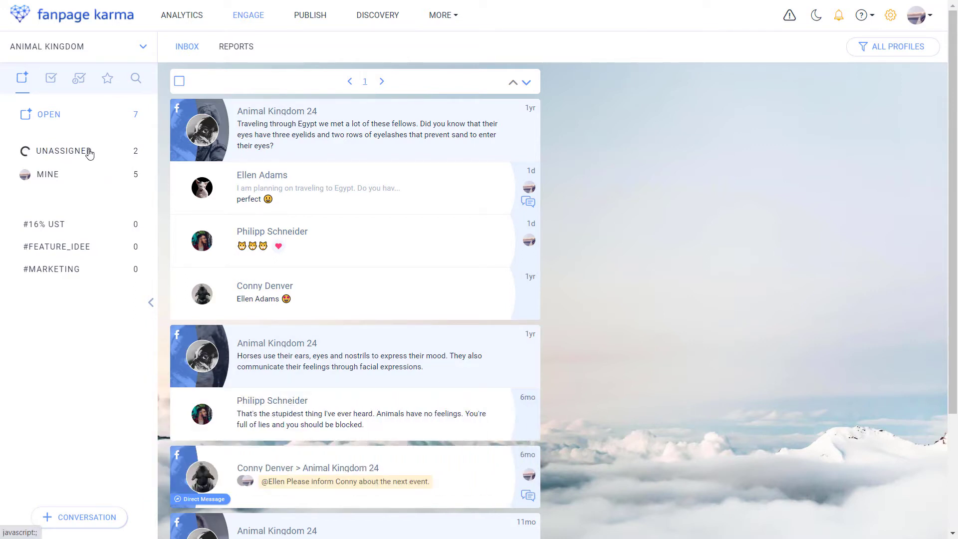
click(62, 150)
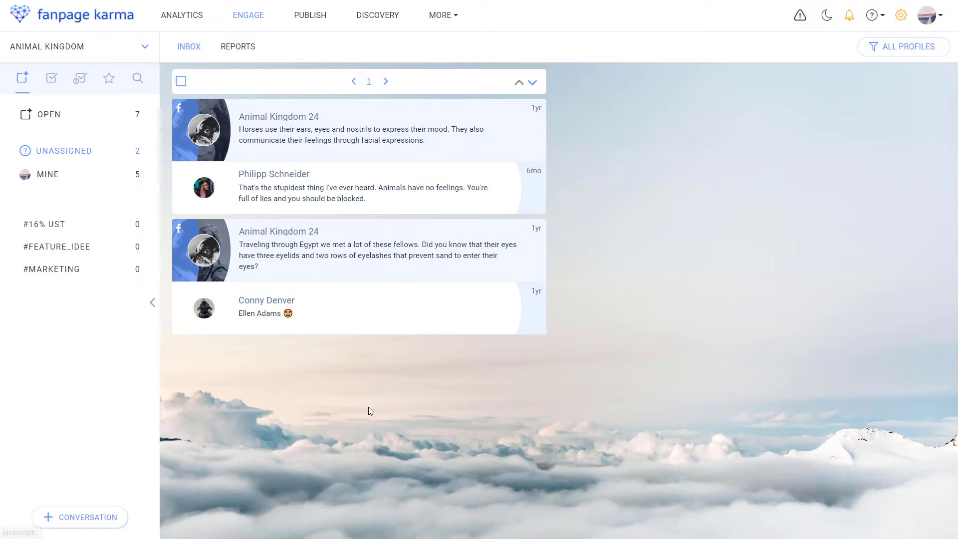
mouse_move(428, 385)
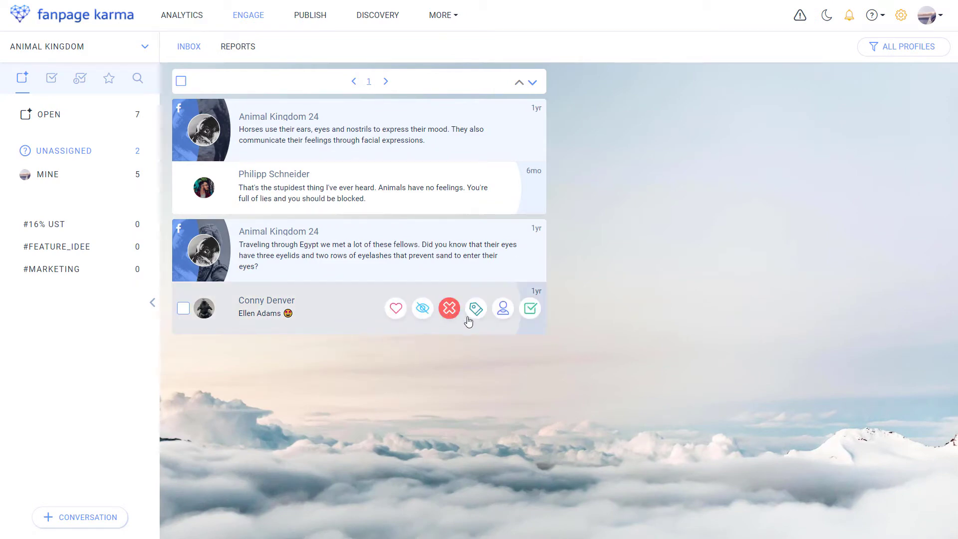
click(502, 309)
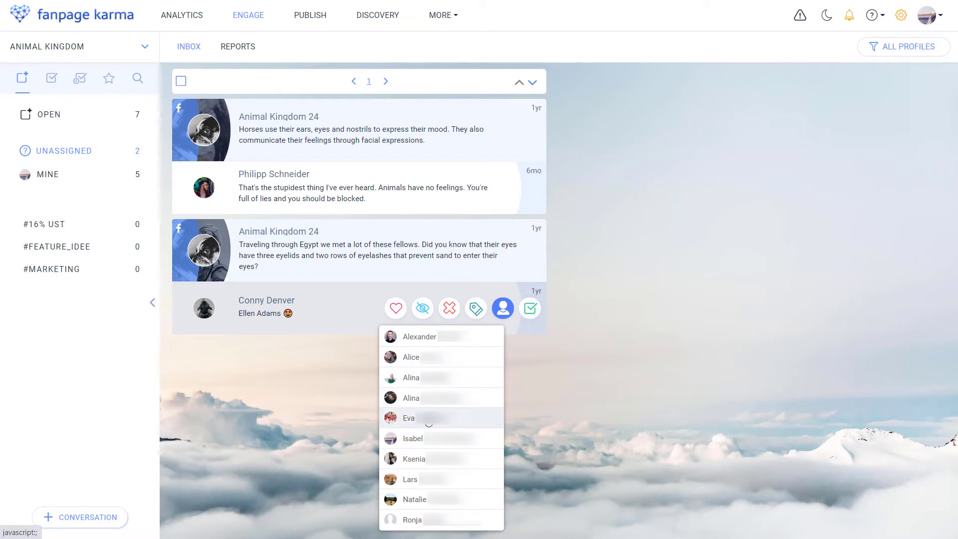
click(409, 417)
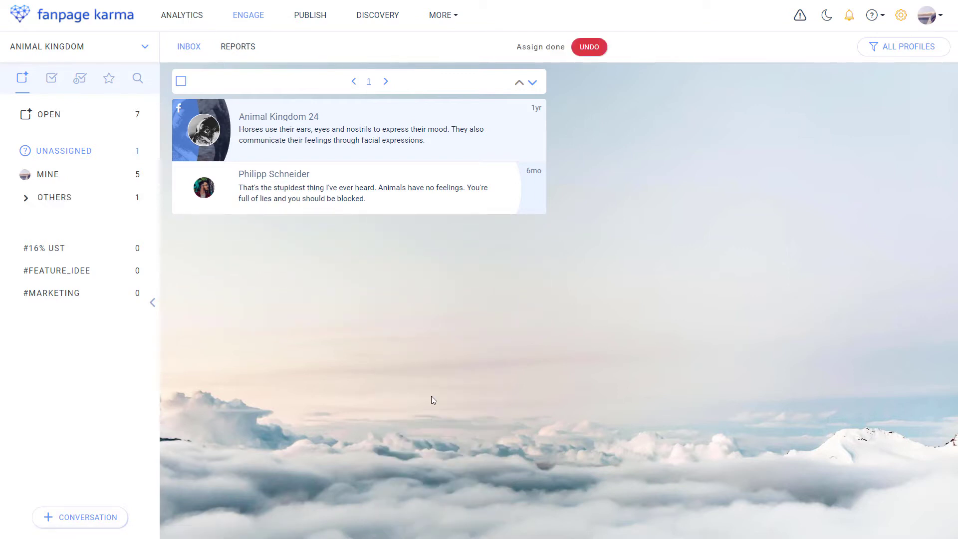
mouse_move(62, 200)
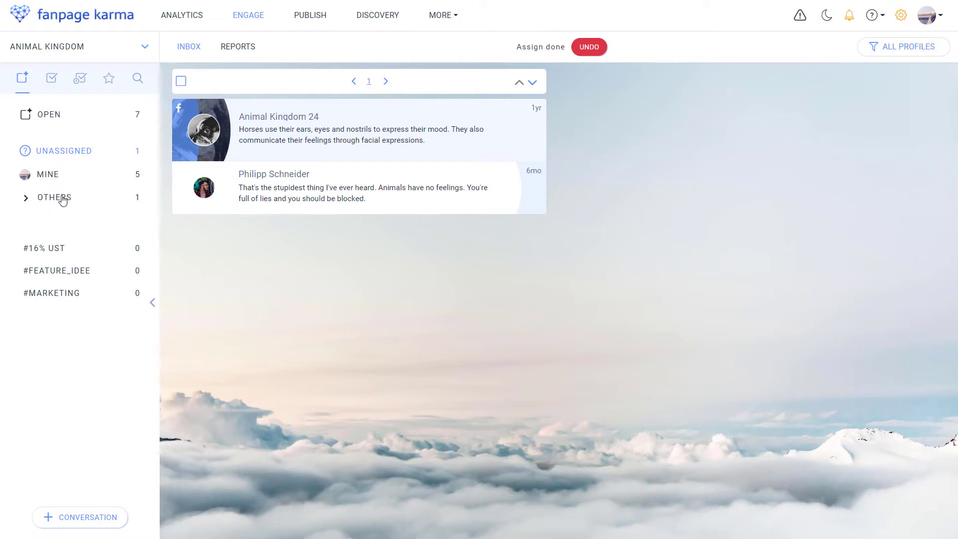
click(26, 196)
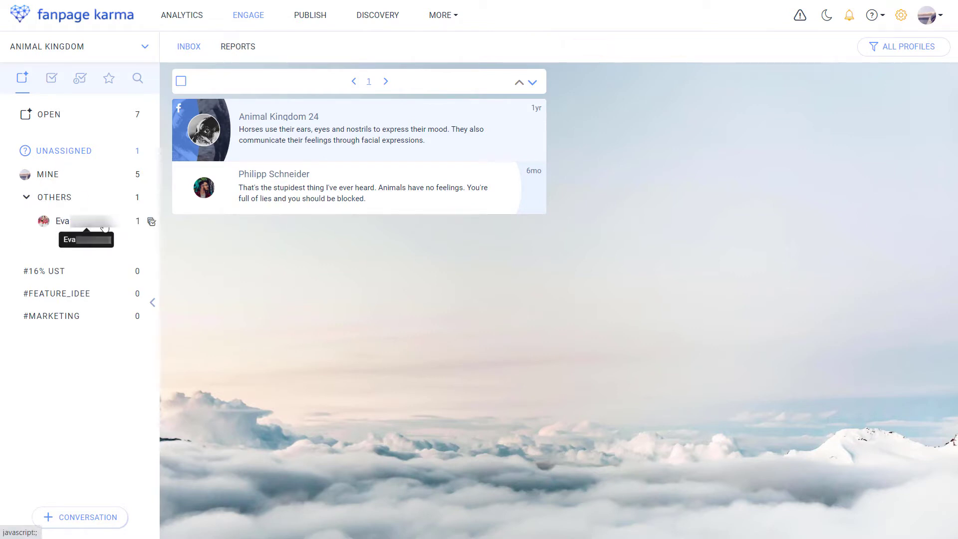
click(26, 196)
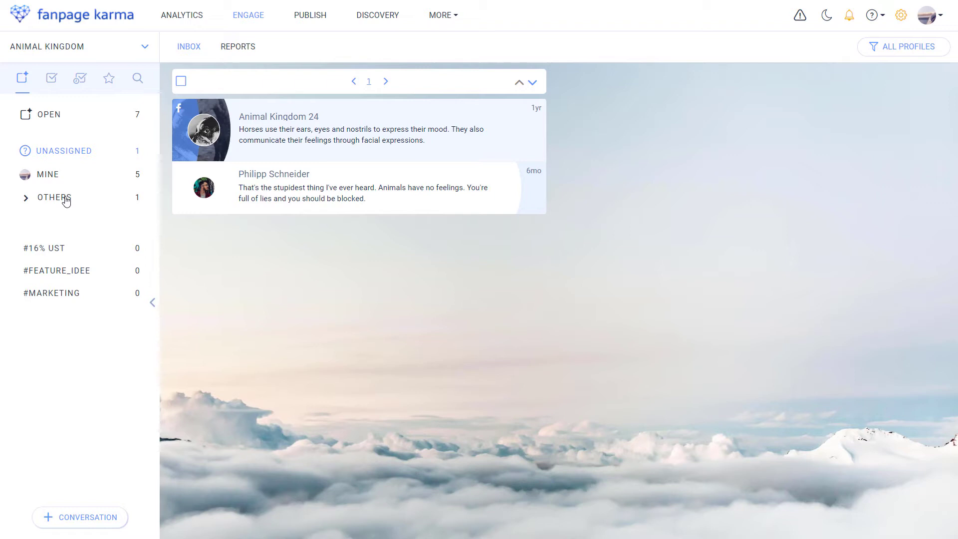
mouse_move(177, 235)
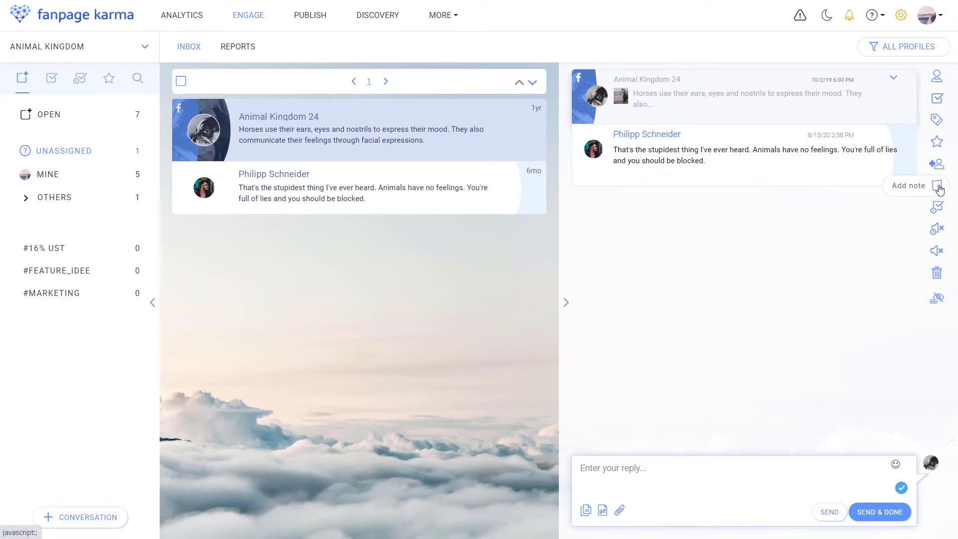
click(935, 185)
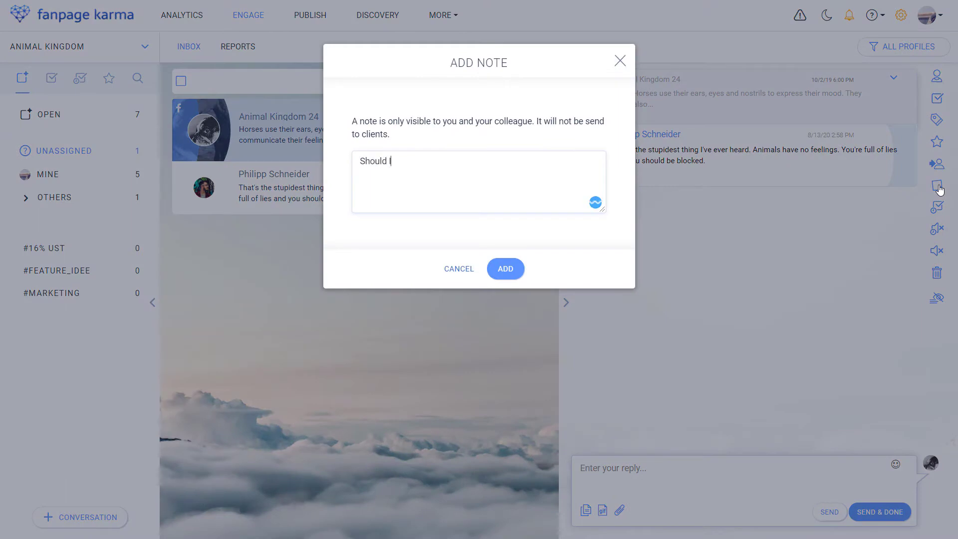
text(block this user?)
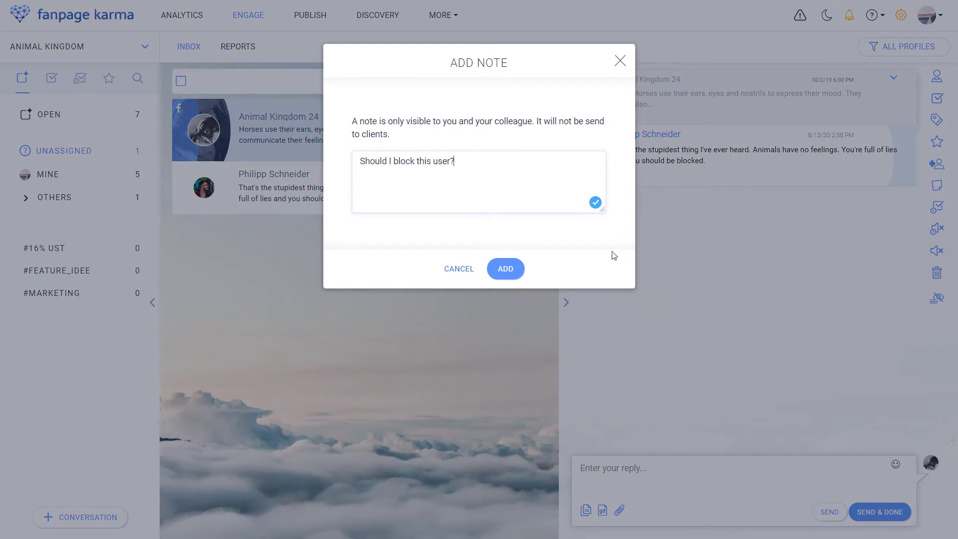
click(505, 269)
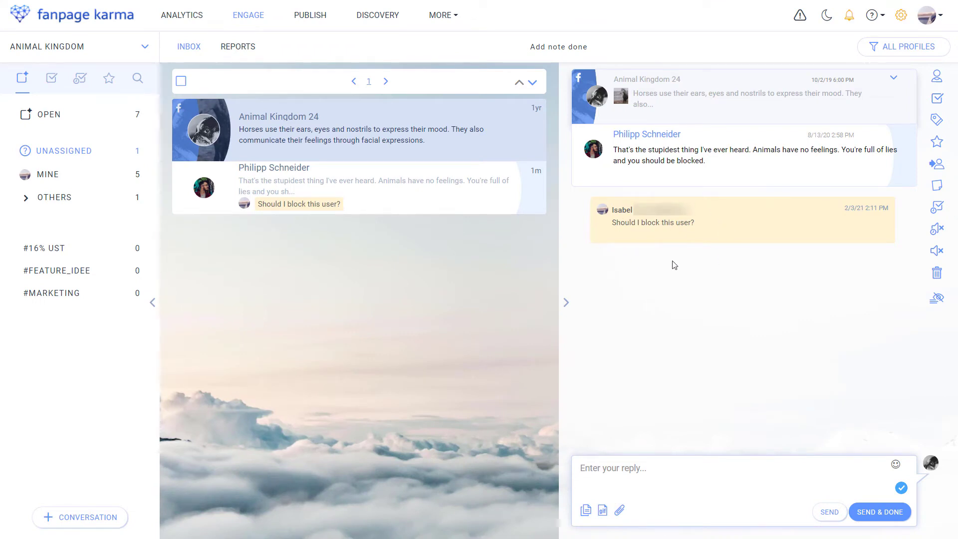
mouse_move(937, 77)
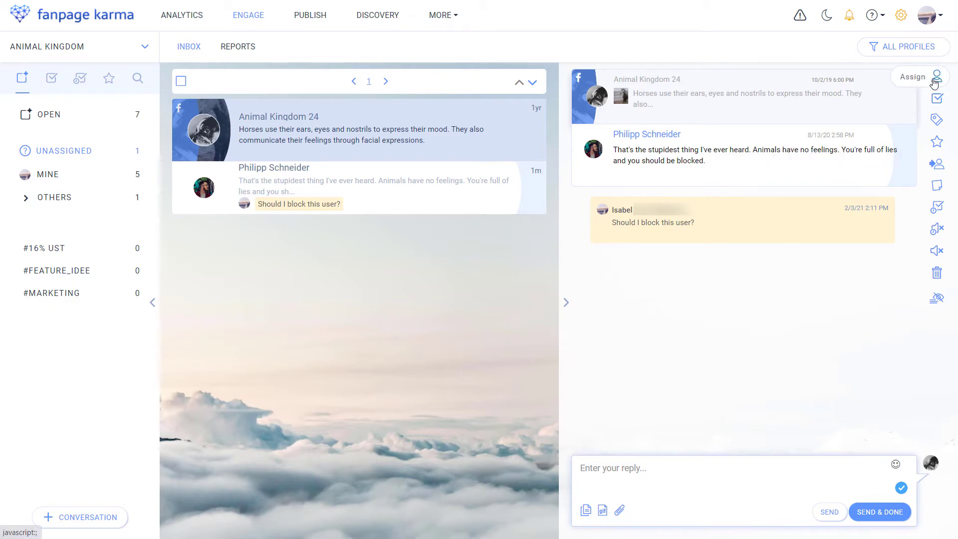
click(936, 78)
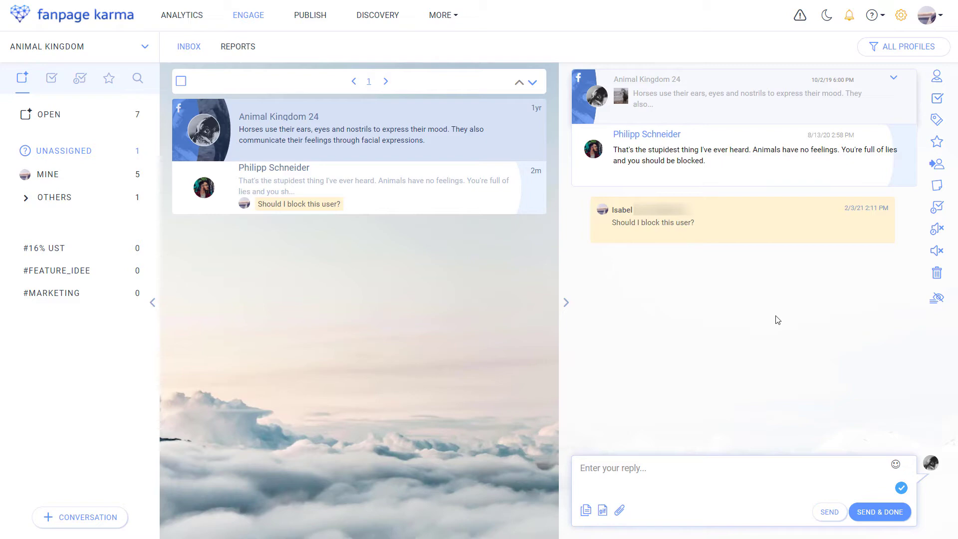
mouse_move(939, 163)
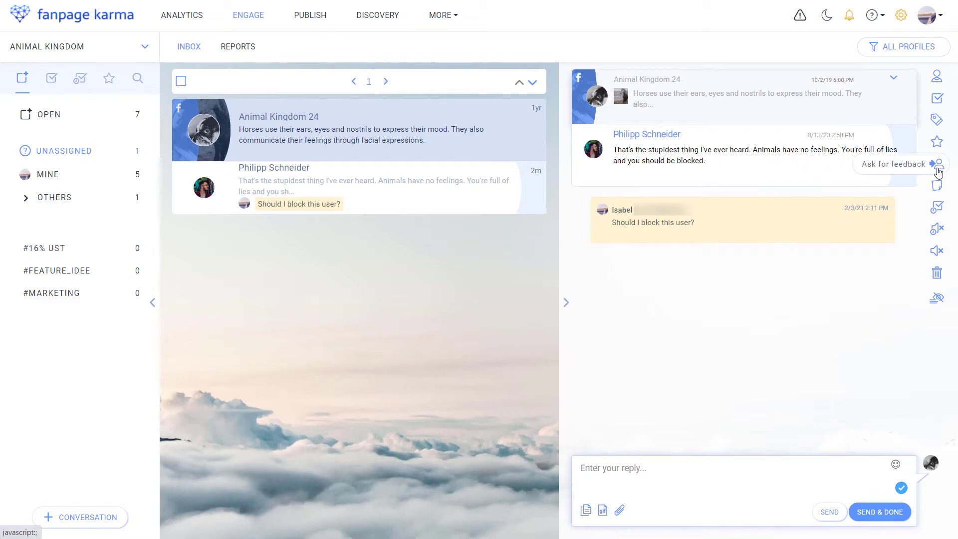
click(939, 164)
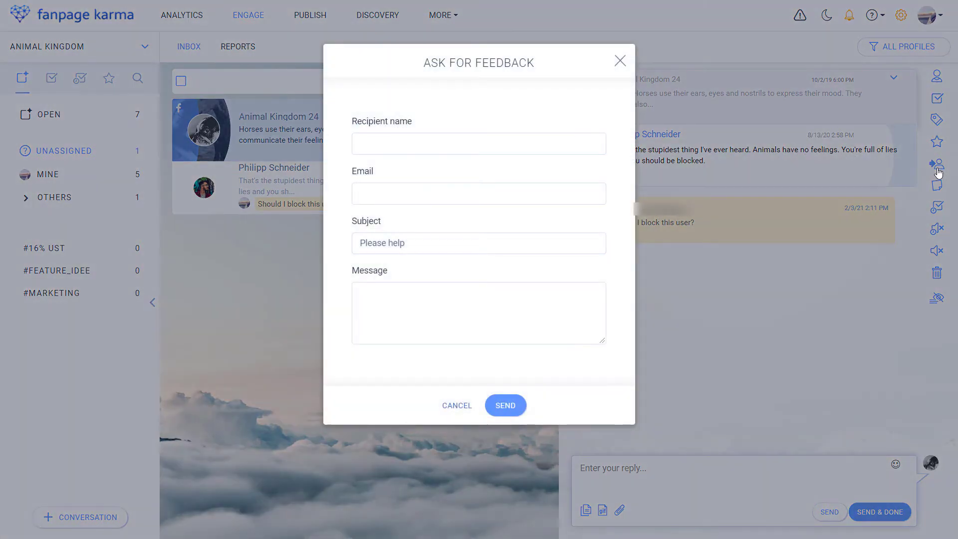
text(Alex Mexer)
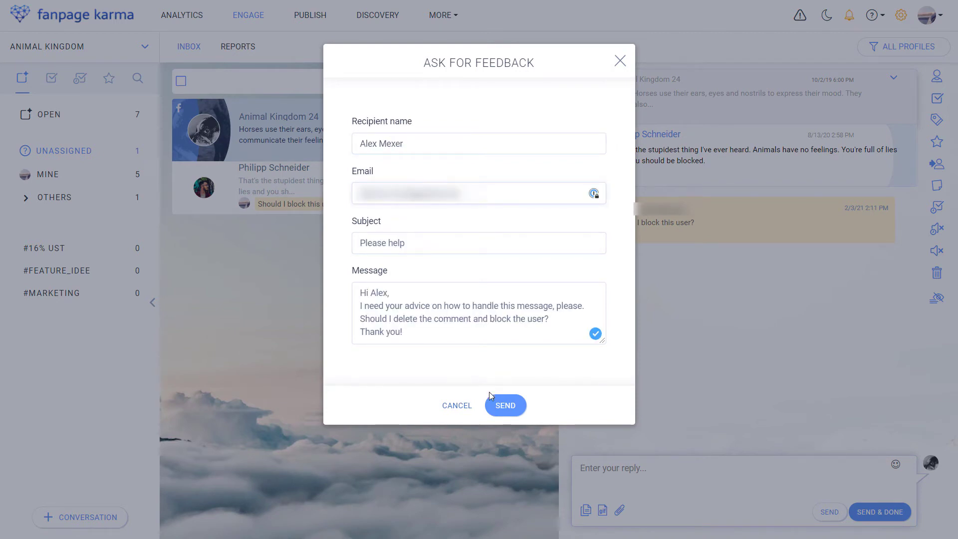
click(505, 405)
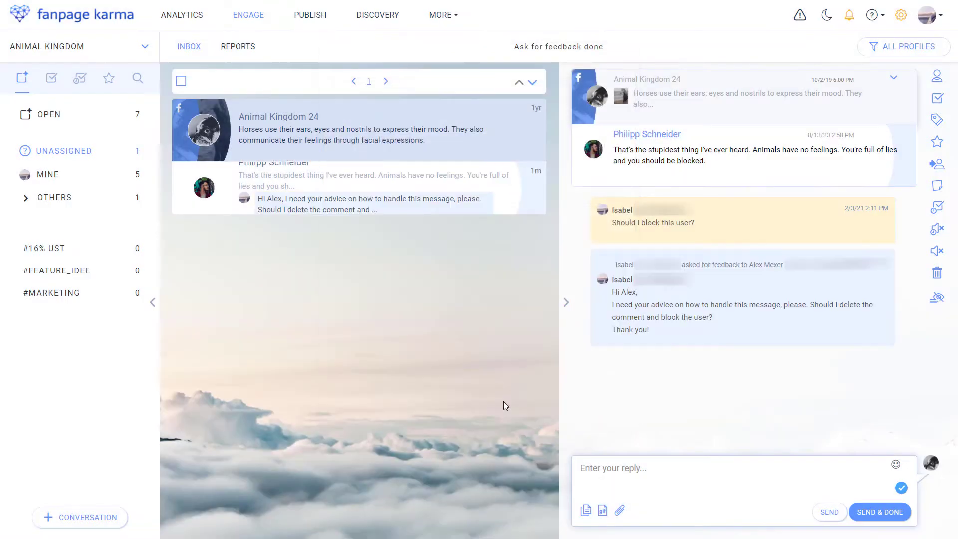
mouse_move(664, 376)
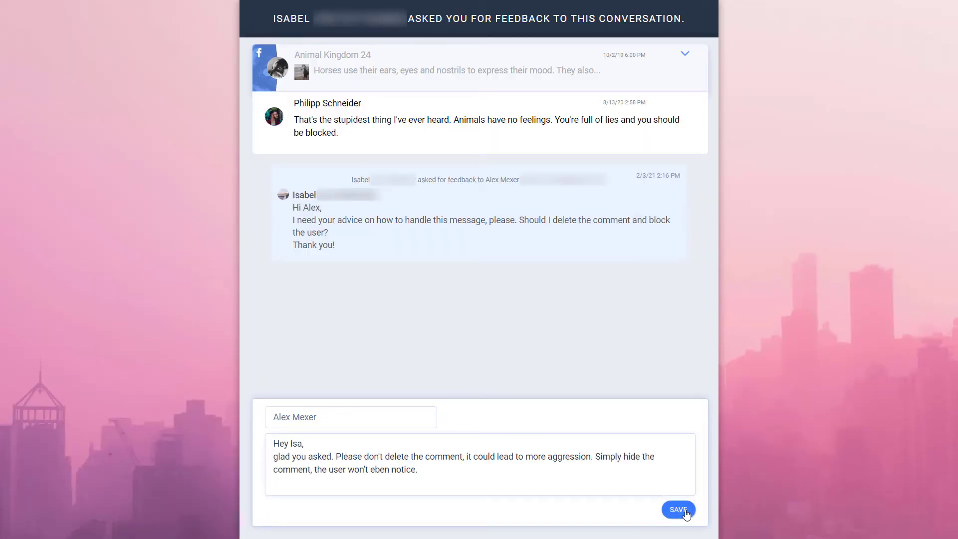
click(678, 510)
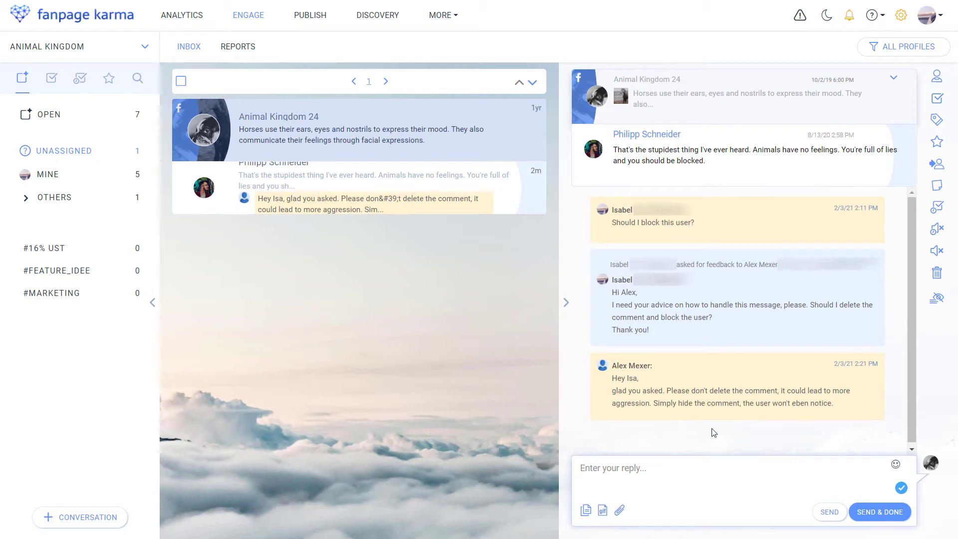
mouse_move(374, 205)
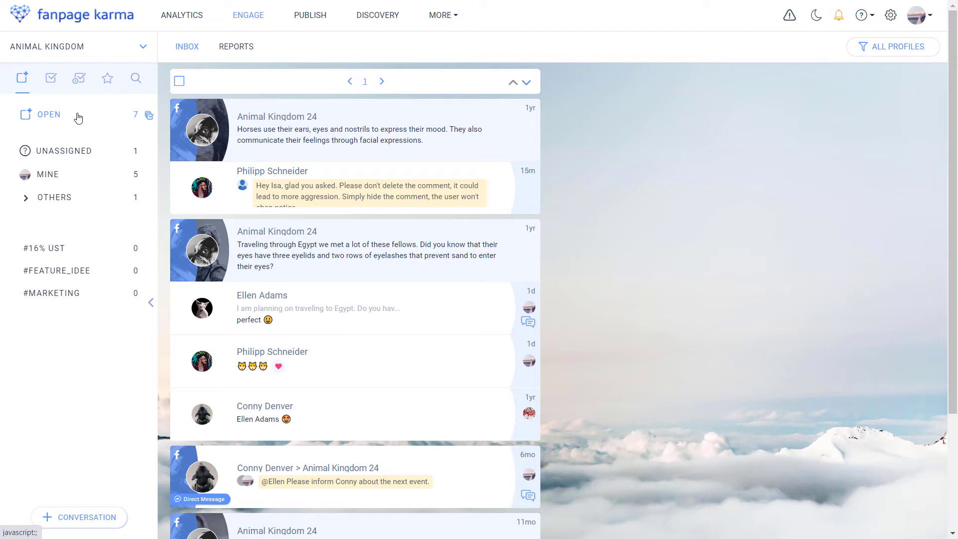
mouse_move(23, 110)
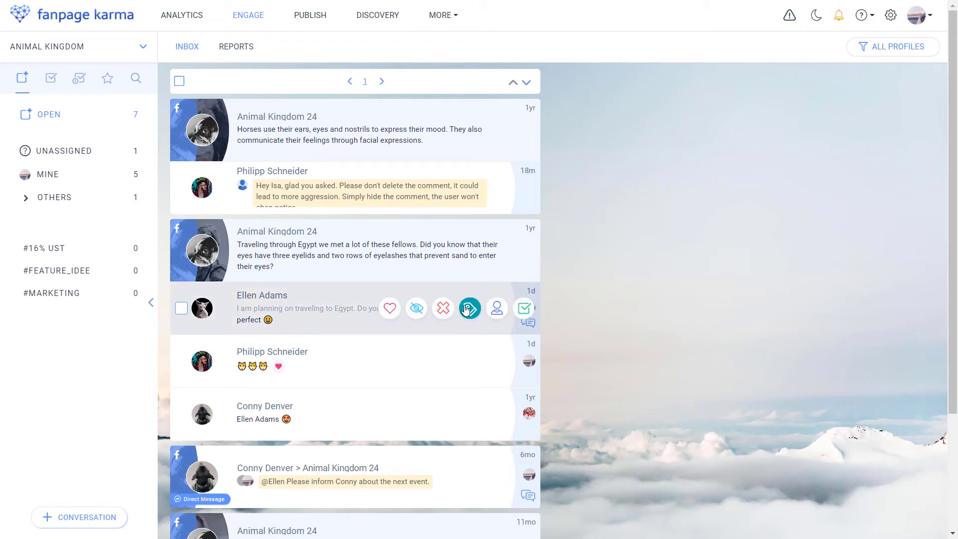
click(470, 308)
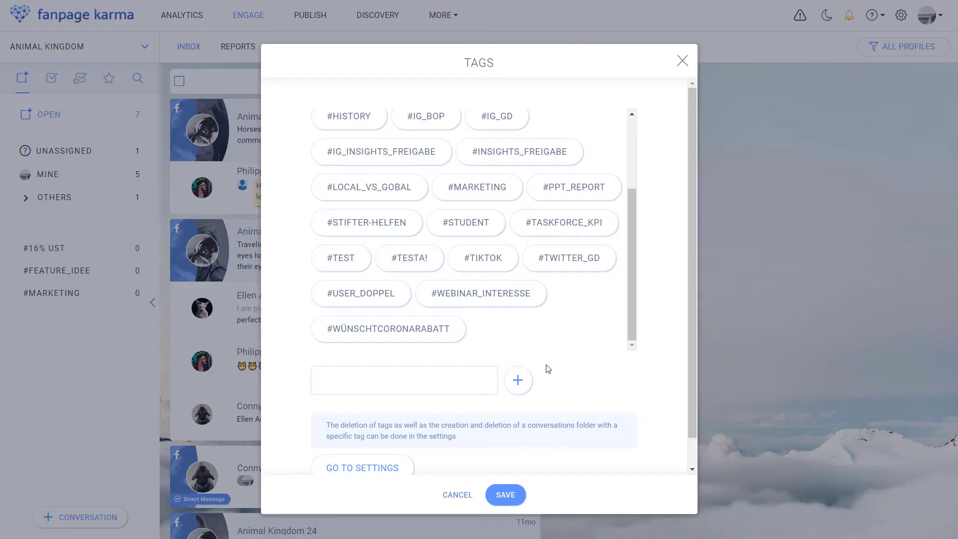
mouse_move(595, 374)
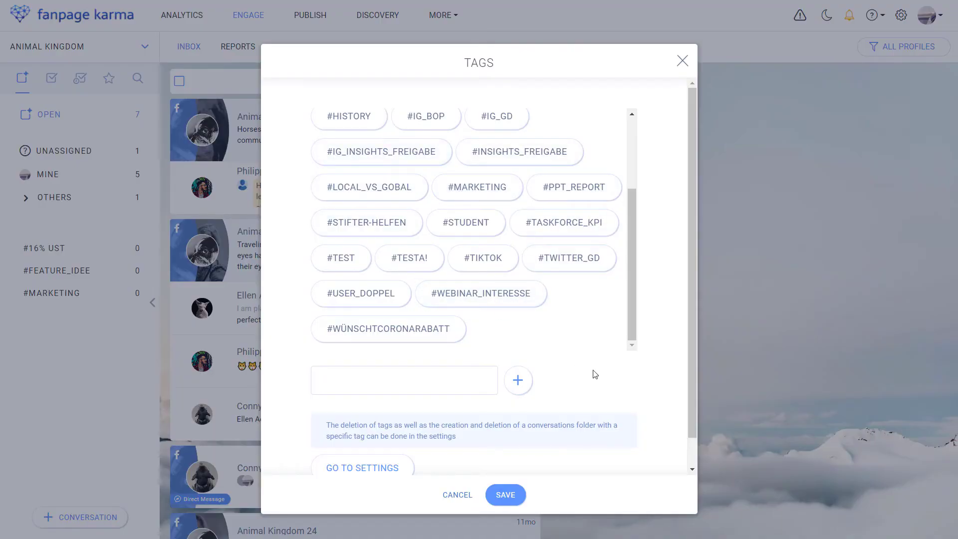
click(403, 379)
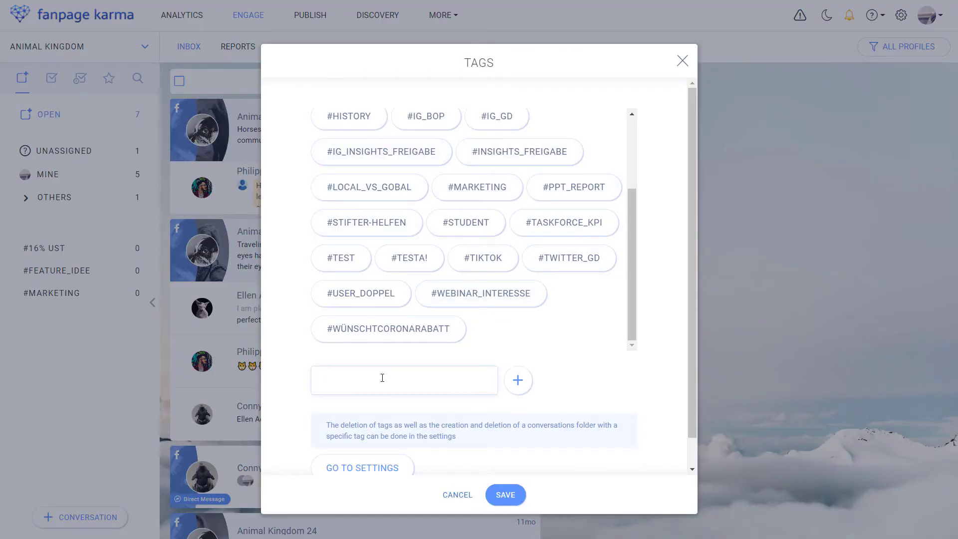
text(influencer)
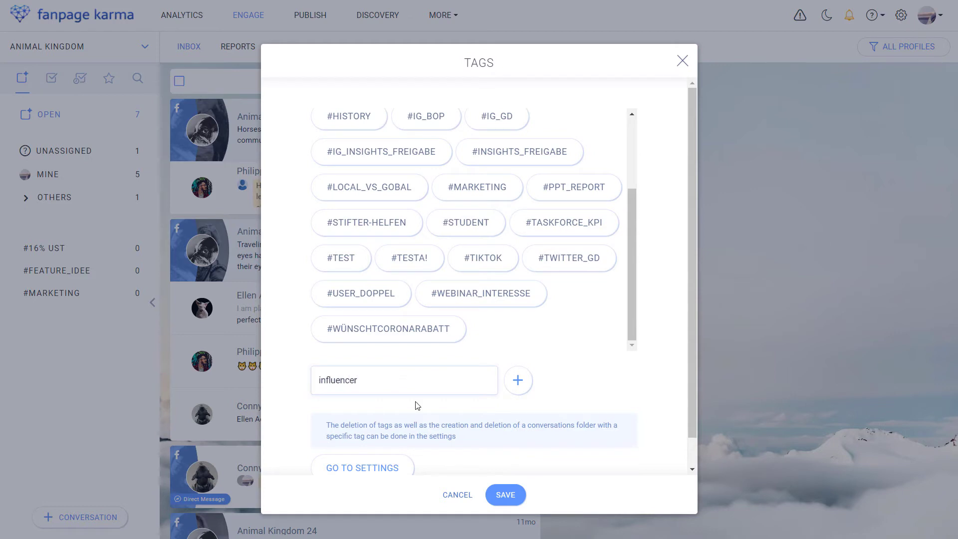
click(518, 380)
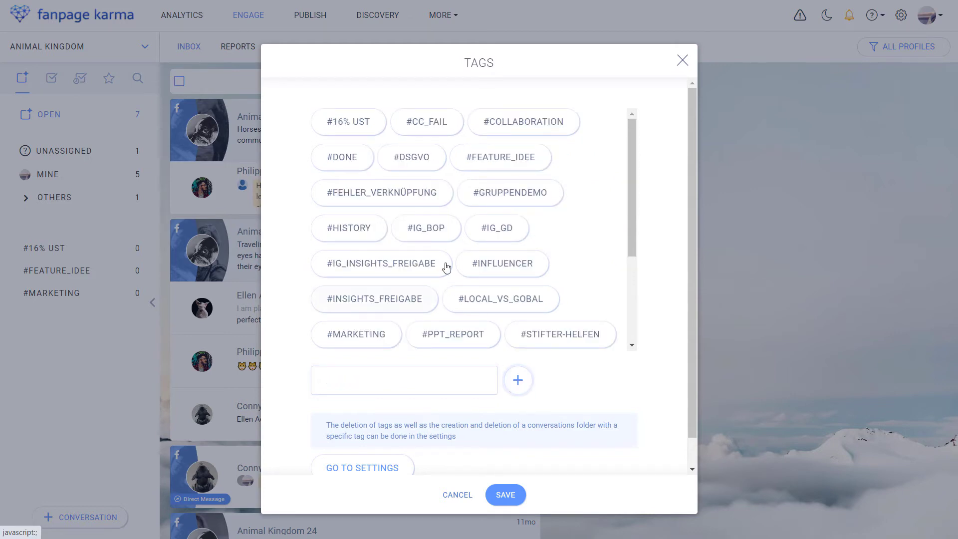
click(502, 264)
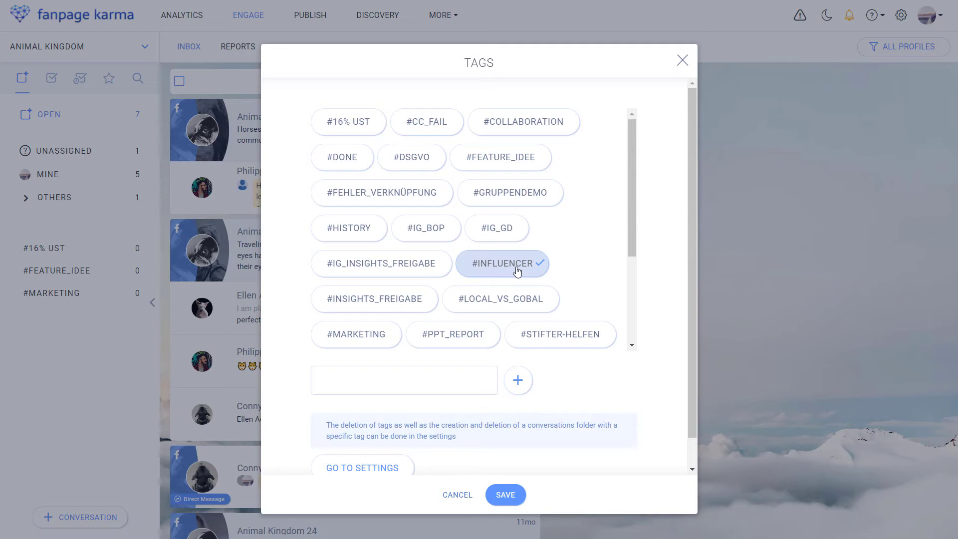
mouse_move(516, 271)
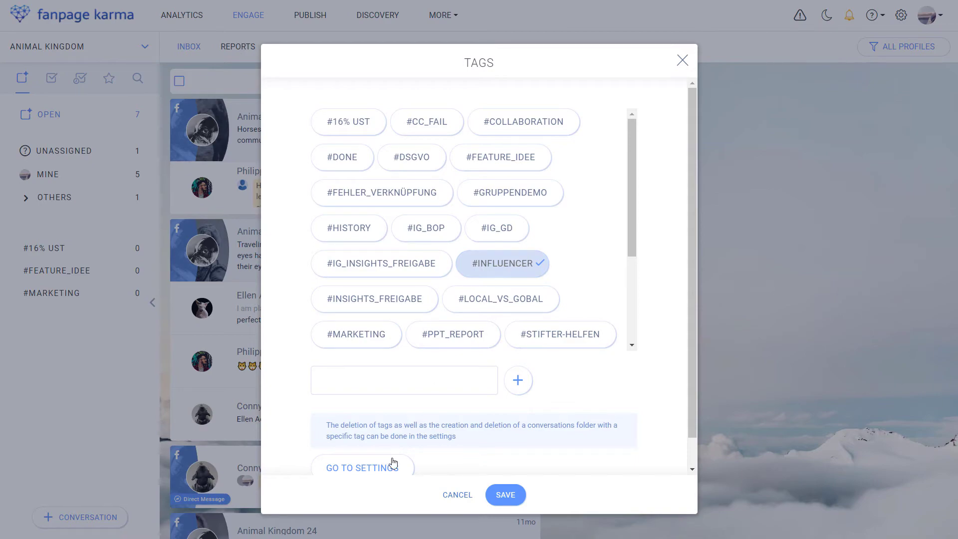
View the Tags settings page, then return to the Engage inbox showing the #INFLUENCER folder
click(362, 467)
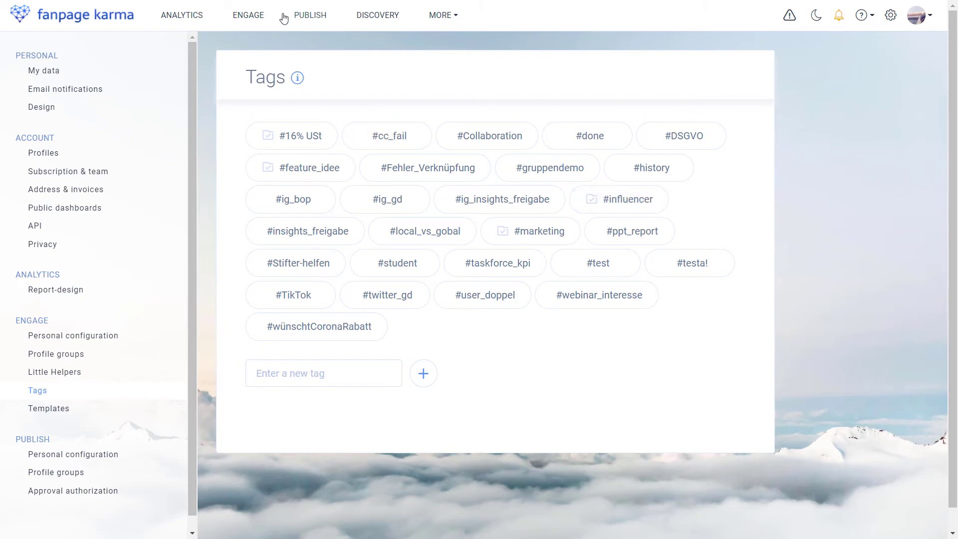
click(248, 15)
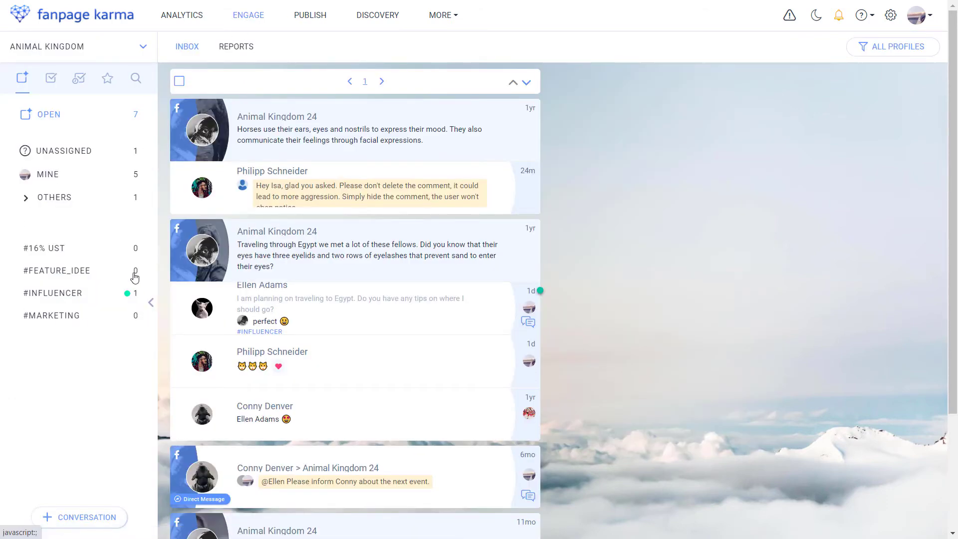
click(53, 292)
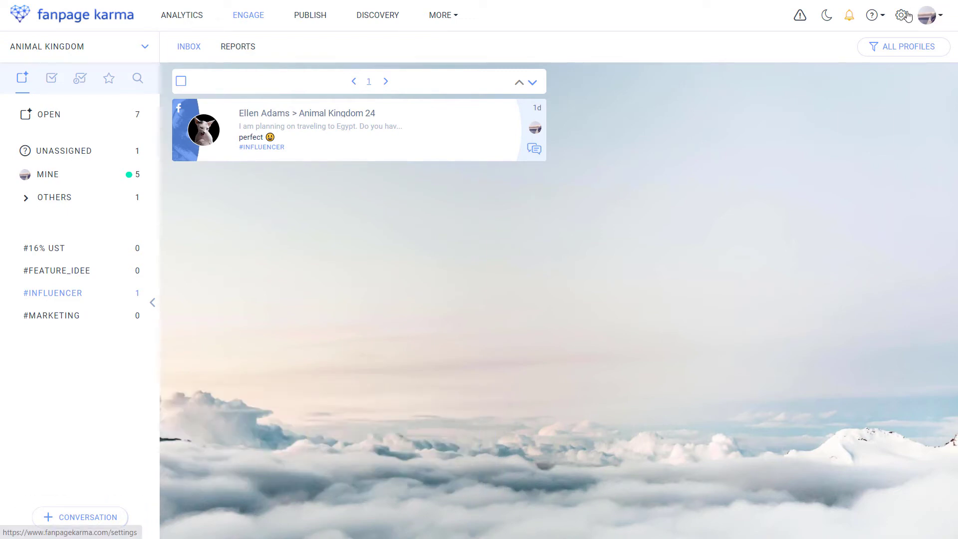
Begin a new Little Helper from the settings' Engage > Little Helpers page
click(890, 15)
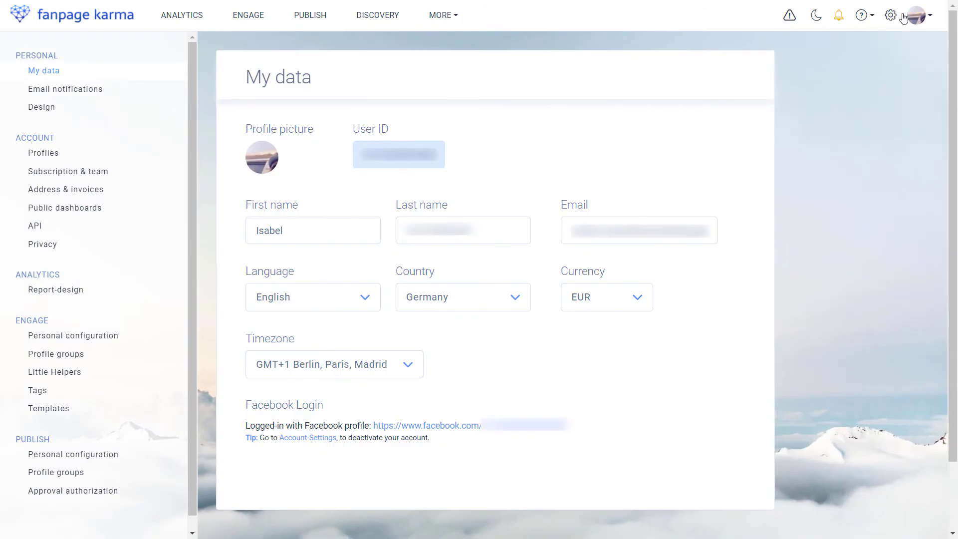
click(54, 371)
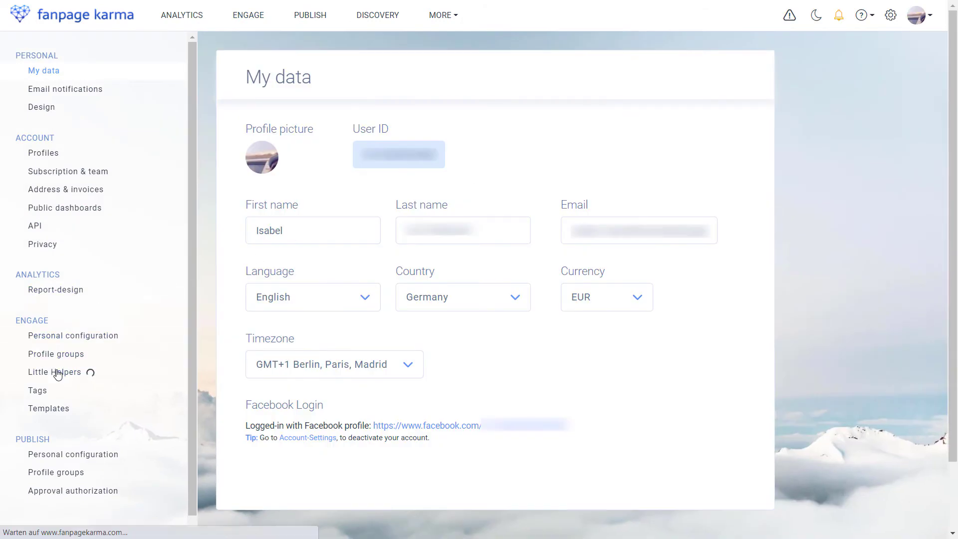
click(54, 371)
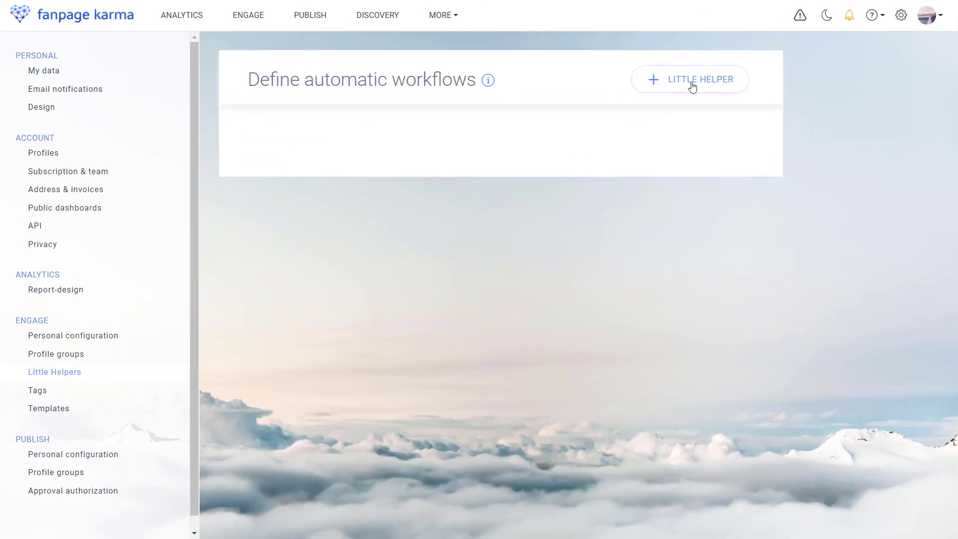
click(690, 79)
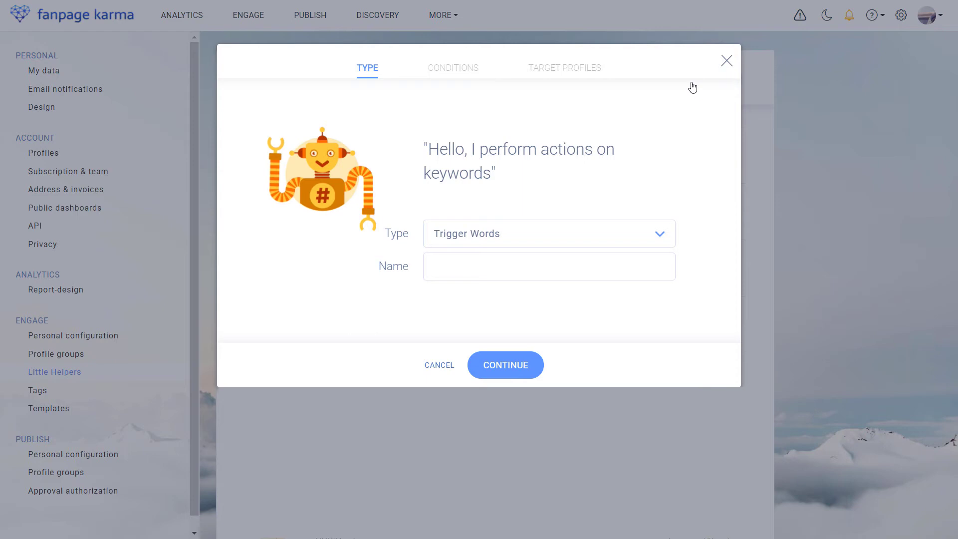
Make the helper a Time Slot type and mark the evening and late-night hours active
click(548, 233)
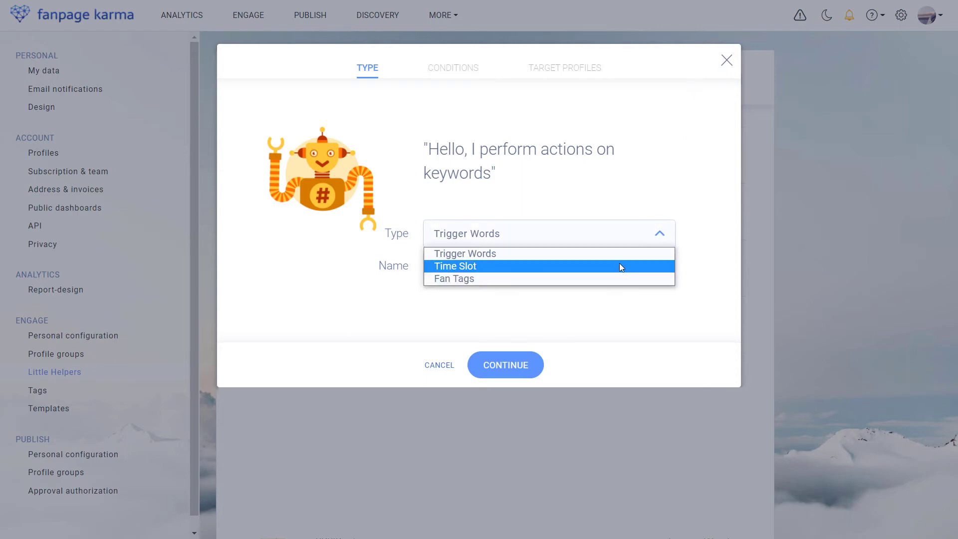
click(455, 266)
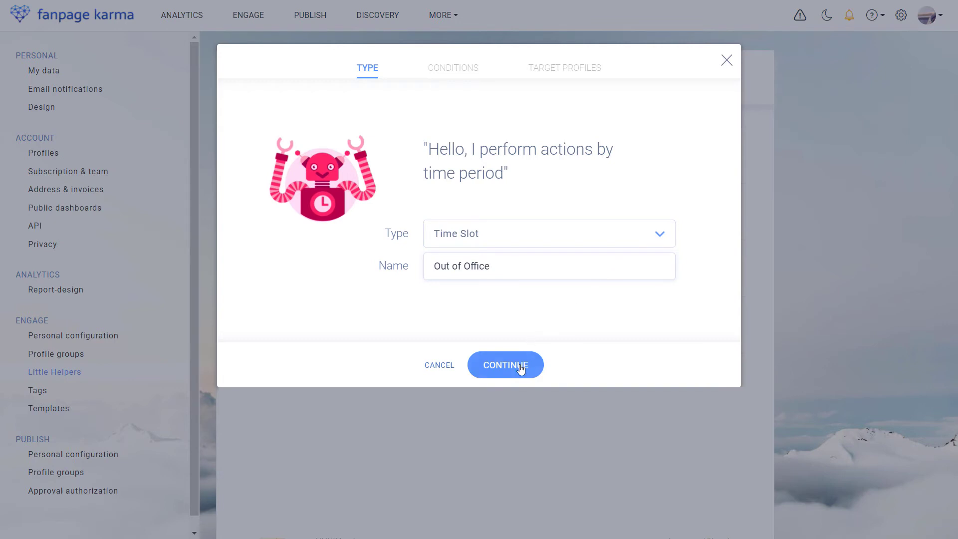
click(504, 365)
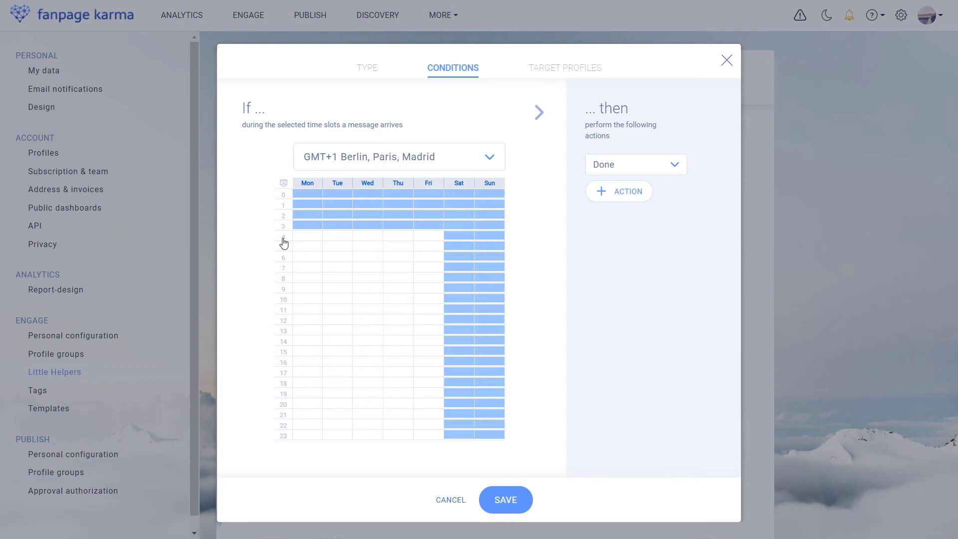
drag(282, 241, 282, 428)
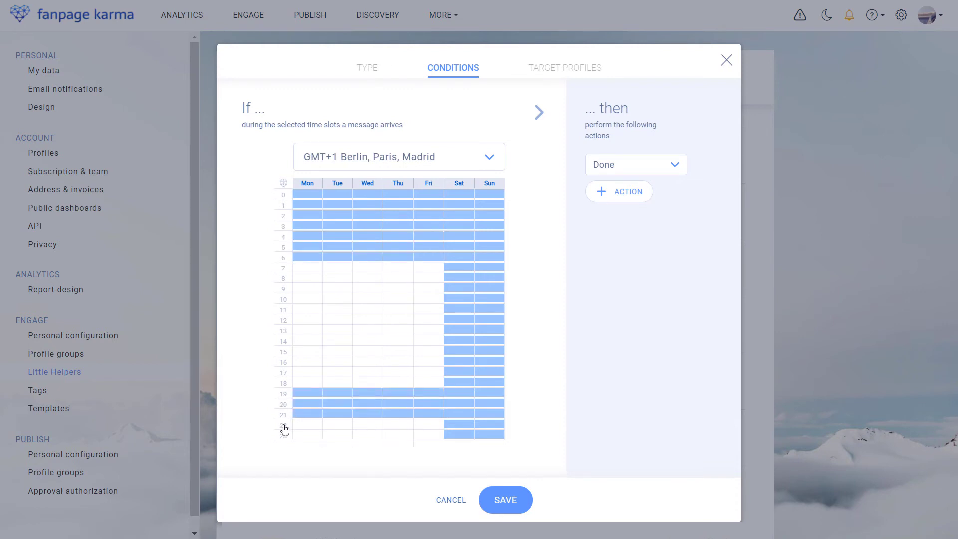
click(285, 428)
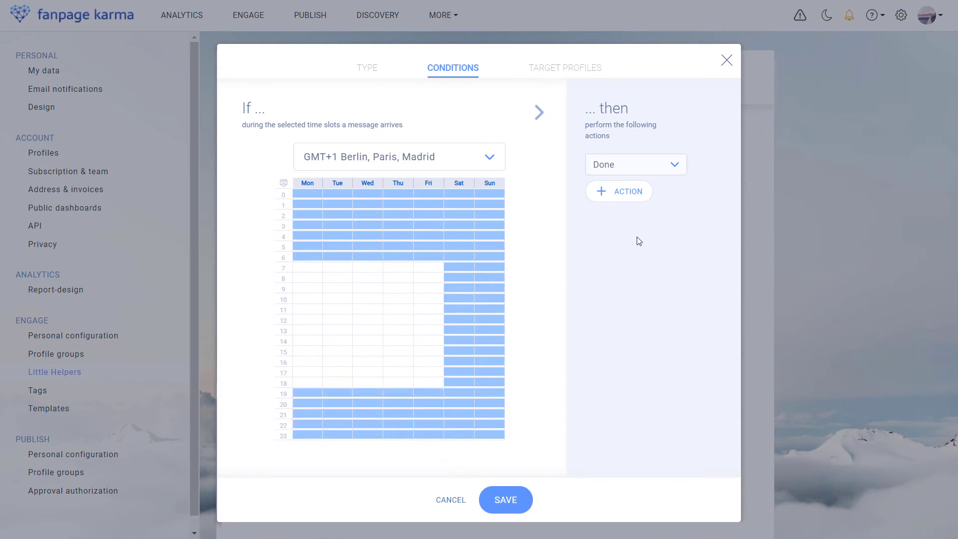
Set the action to hide messages and save Out of Office for Animal Kingdom 24 Page Posts
click(635, 165)
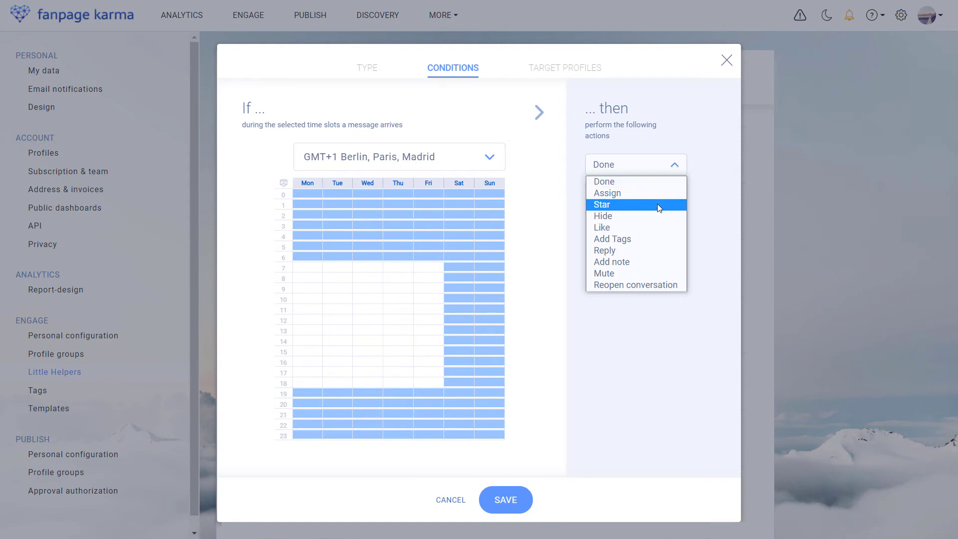
click(603, 215)
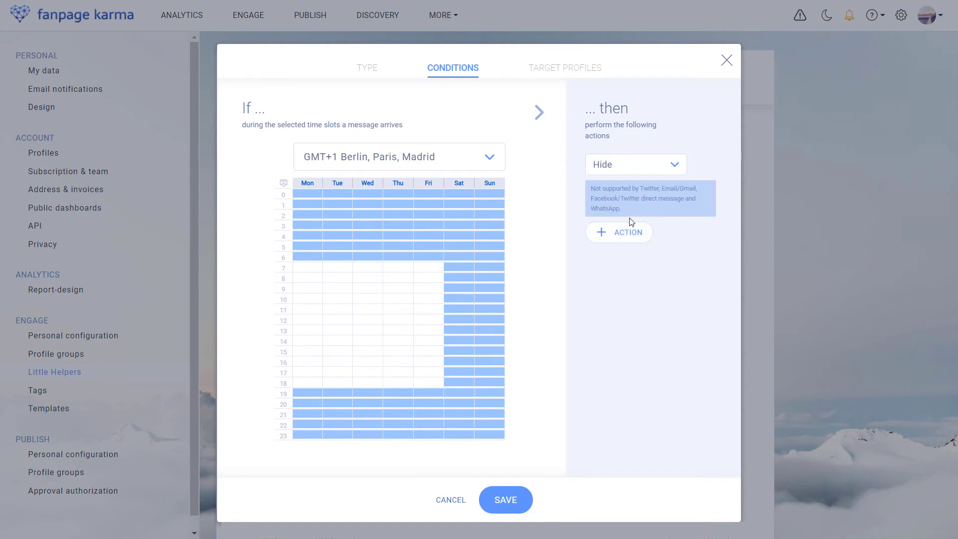
click(563, 67)
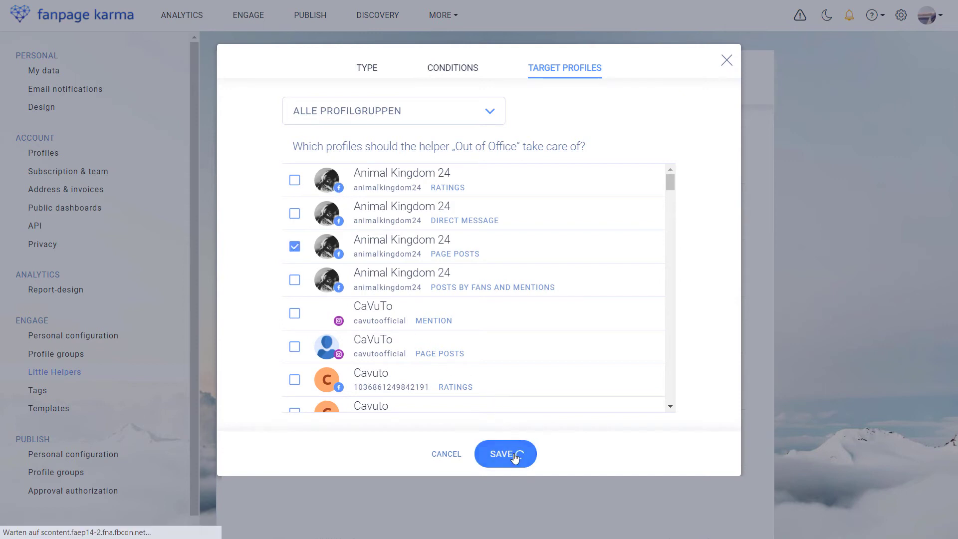
click(505, 453)
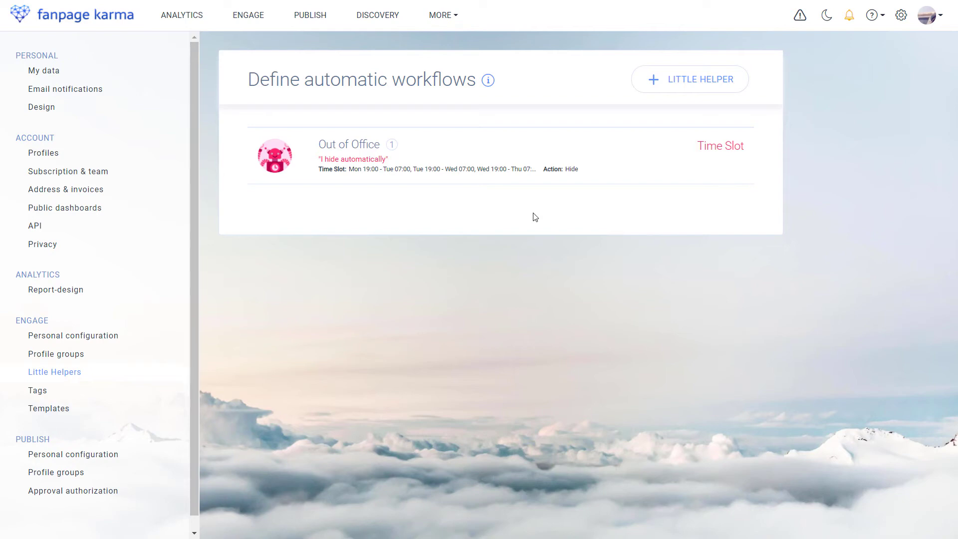
mouse_move(590, 137)
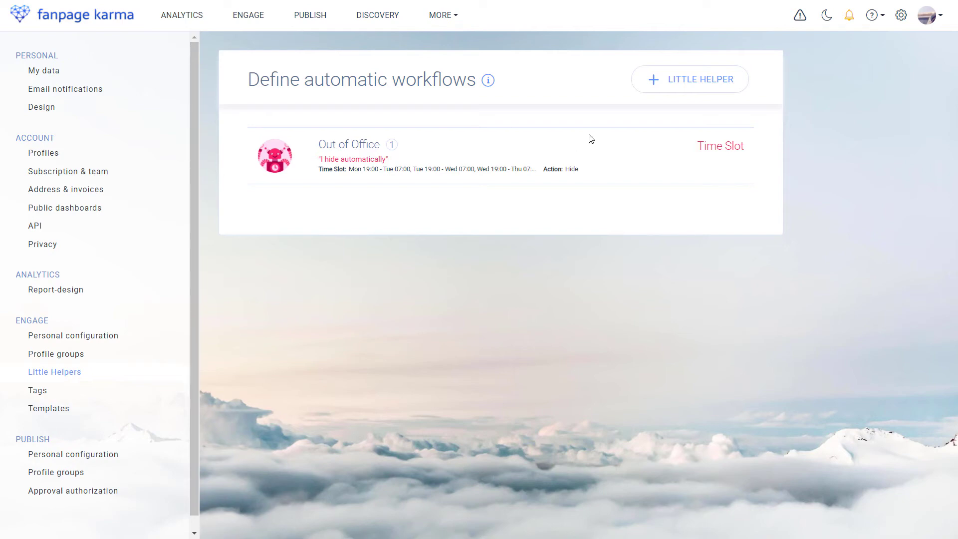
Create a Fan Tags helper named 'Mark as done' and continue to its conditions
click(689, 79)
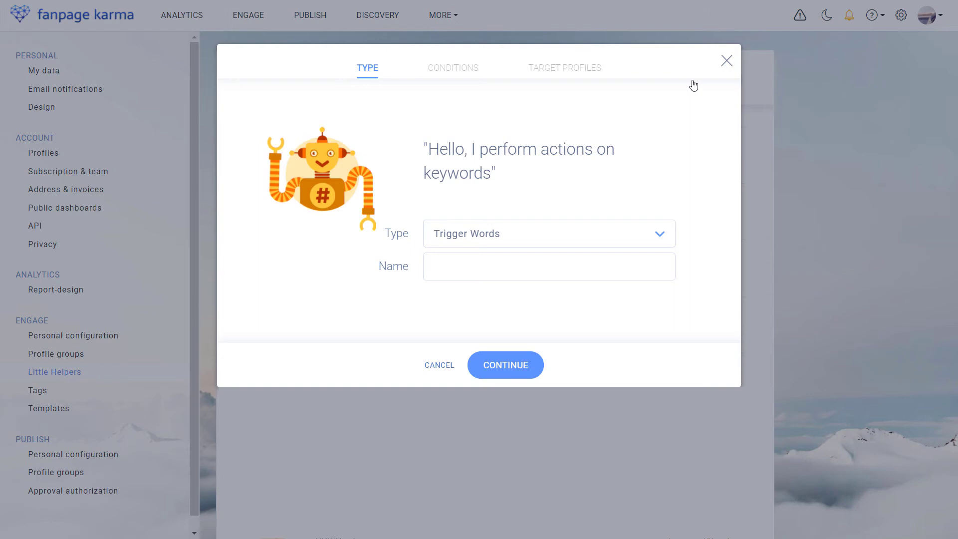
mouse_move(665, 235)
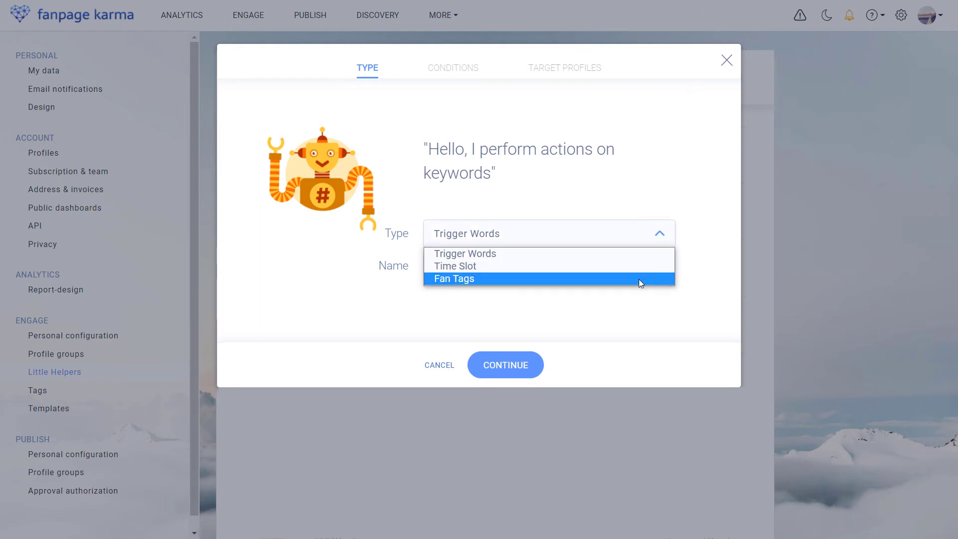
click(453, 278)
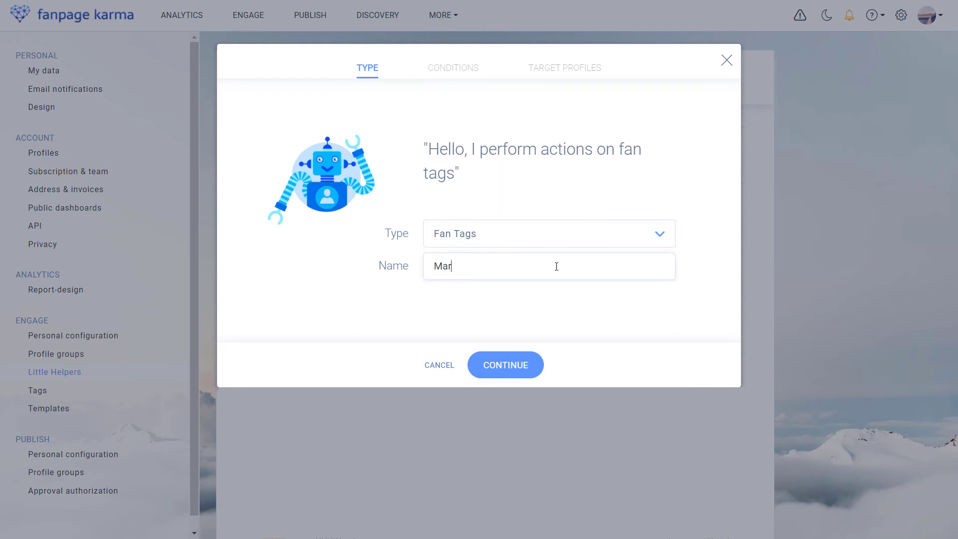
click(505, 365)
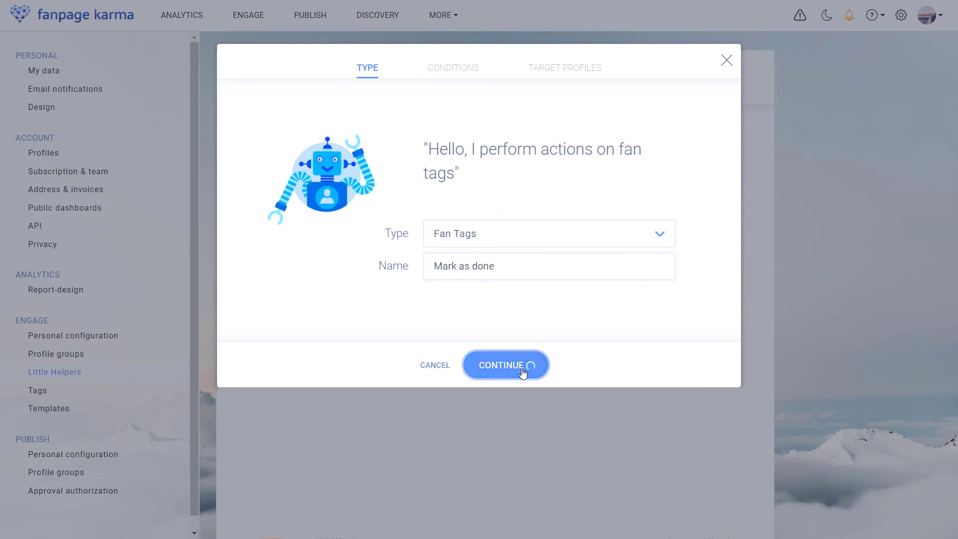
click(504, 365)
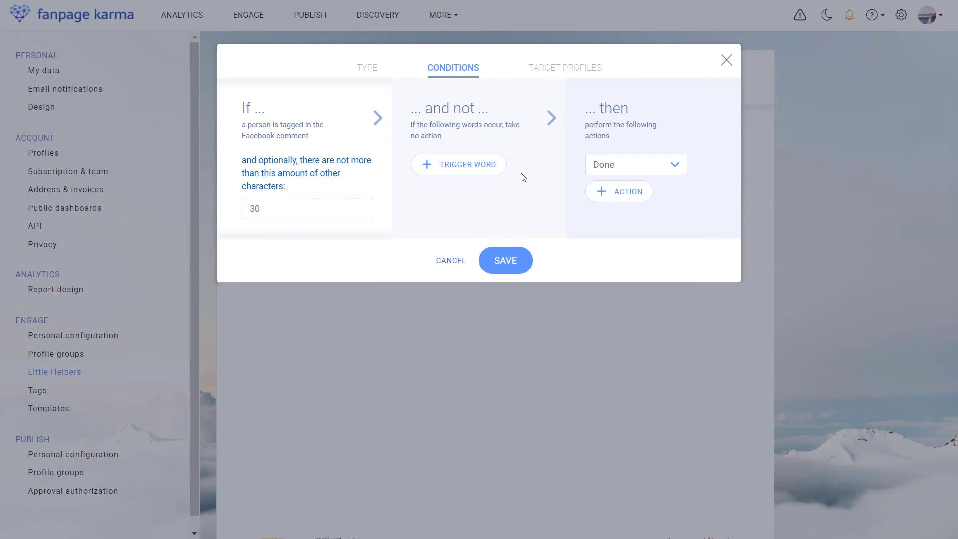
mouse_move(430, 170)
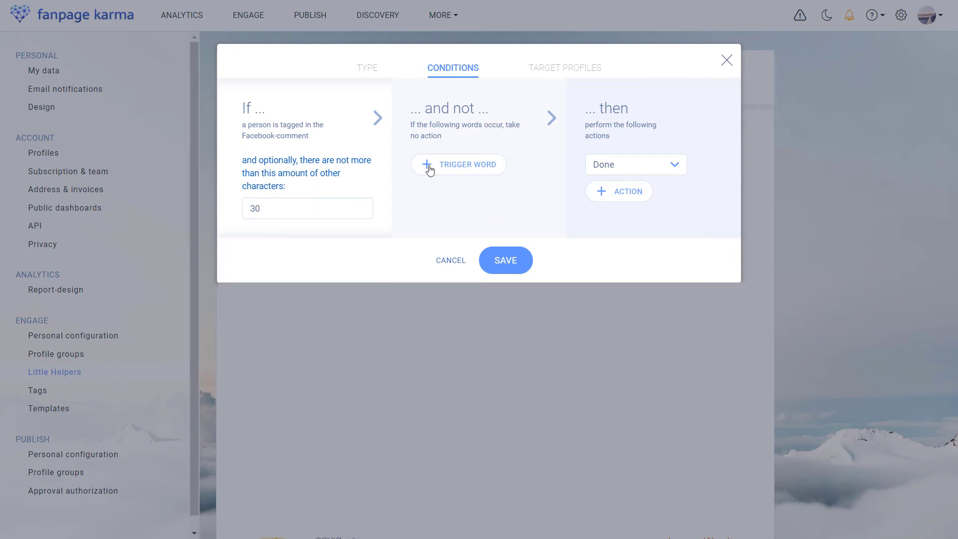
mouse_move(487, 187)
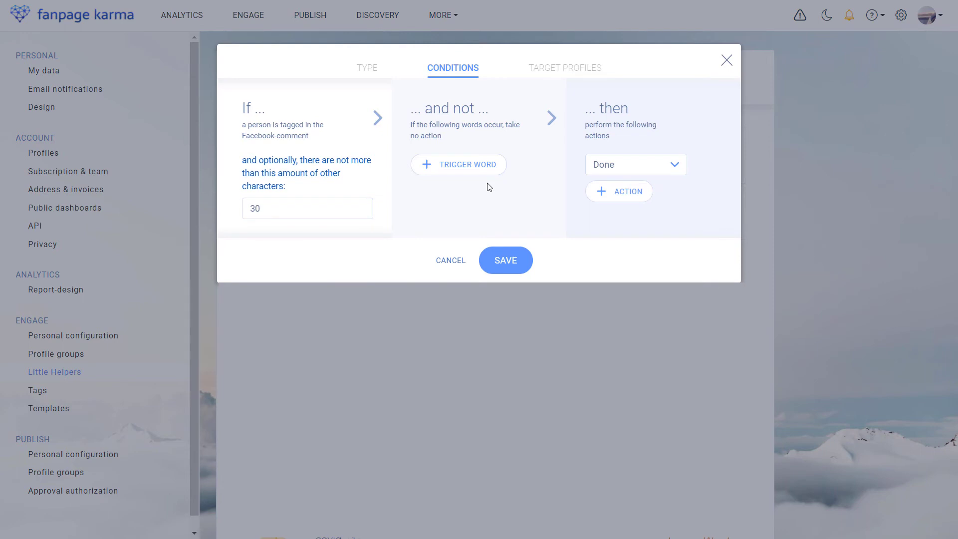
mouse_move(429, 178)
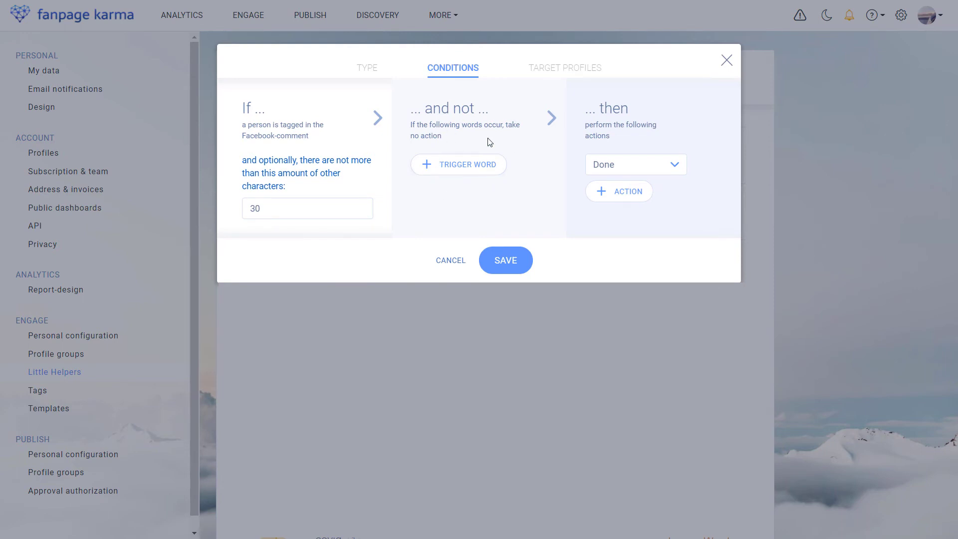
mouse_move(462, 186)
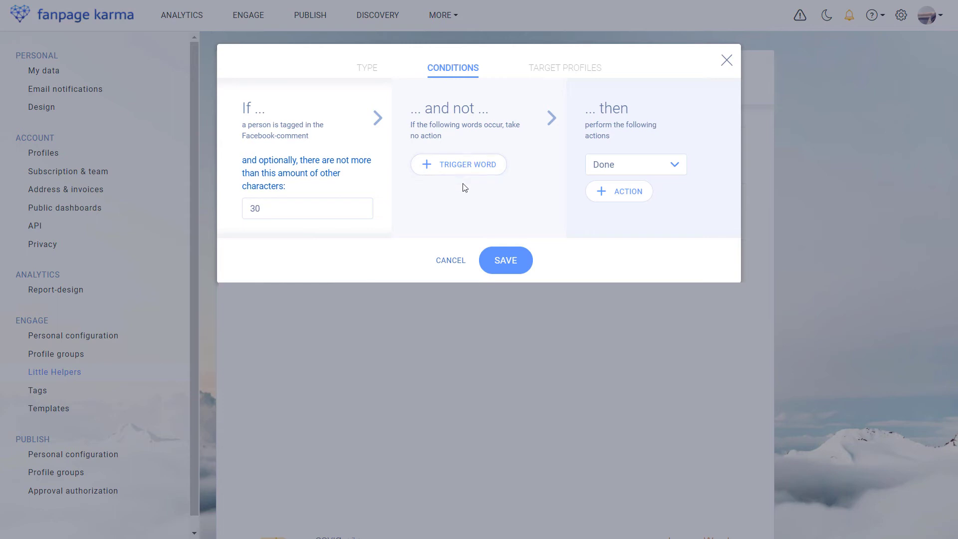
mouse_move(530, 203)
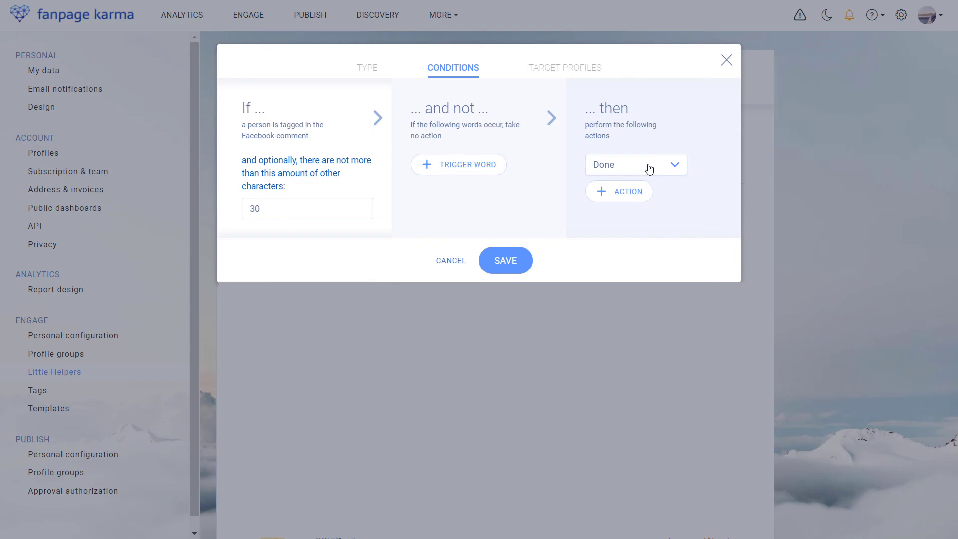
mouse_move(597, 179)
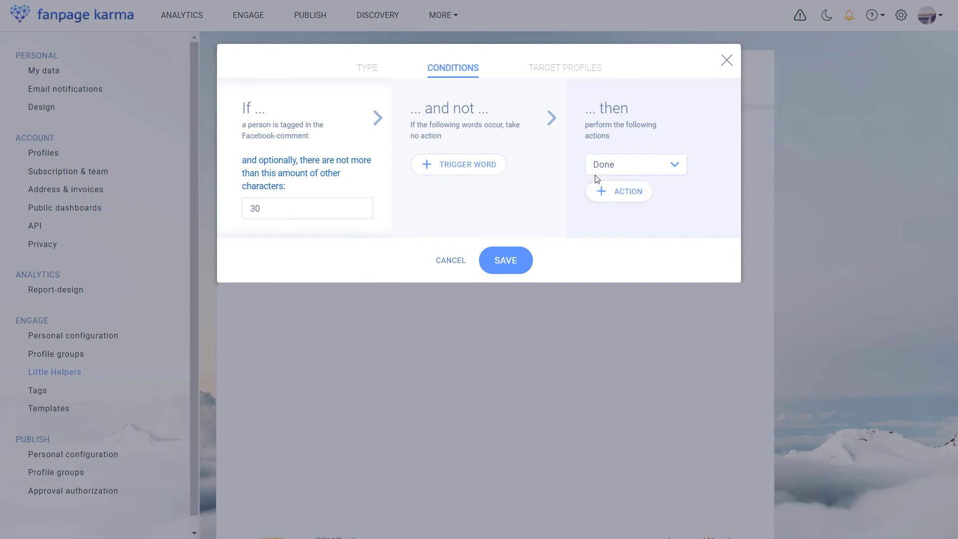
Try a second action, remove it again, and save the single Done action to reach Target Profiles
click(619, 190)
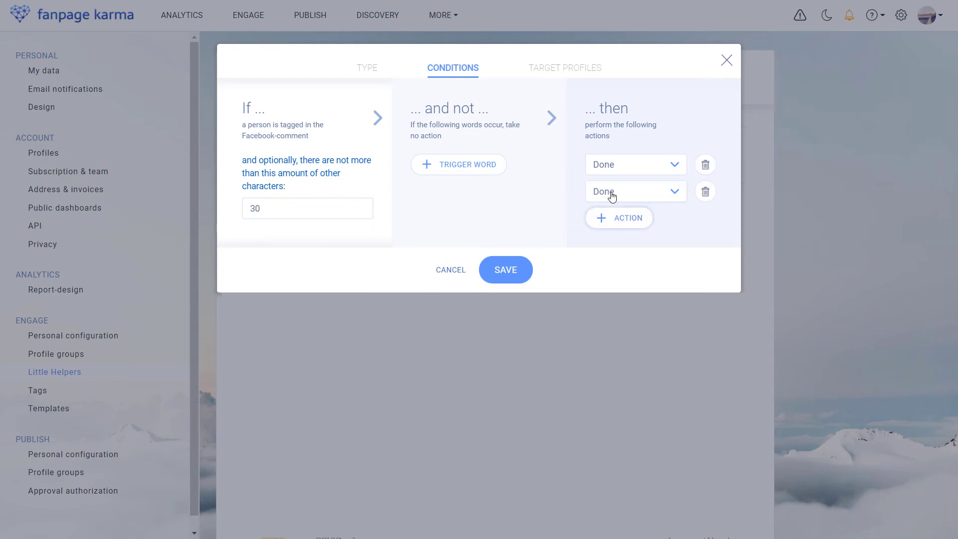
click(635, 191)
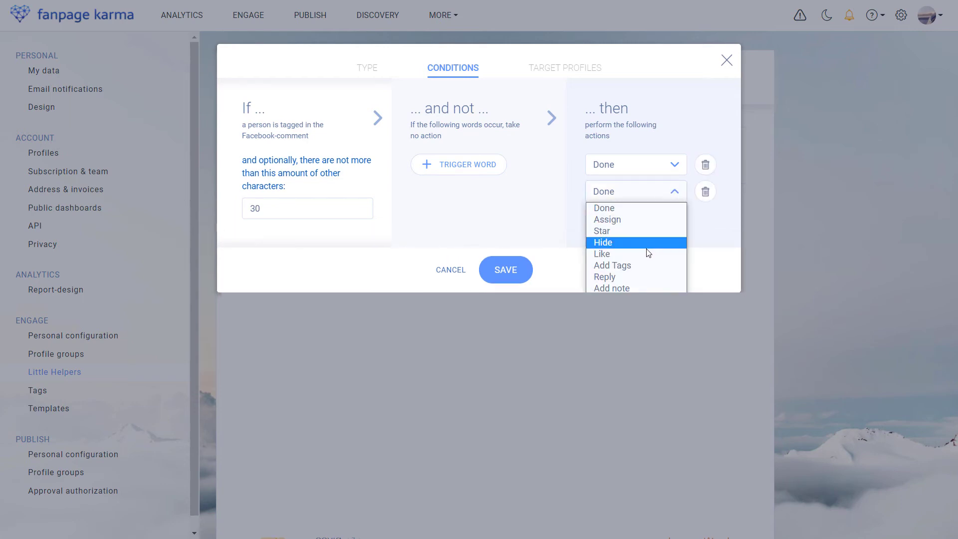
click(704, 192)
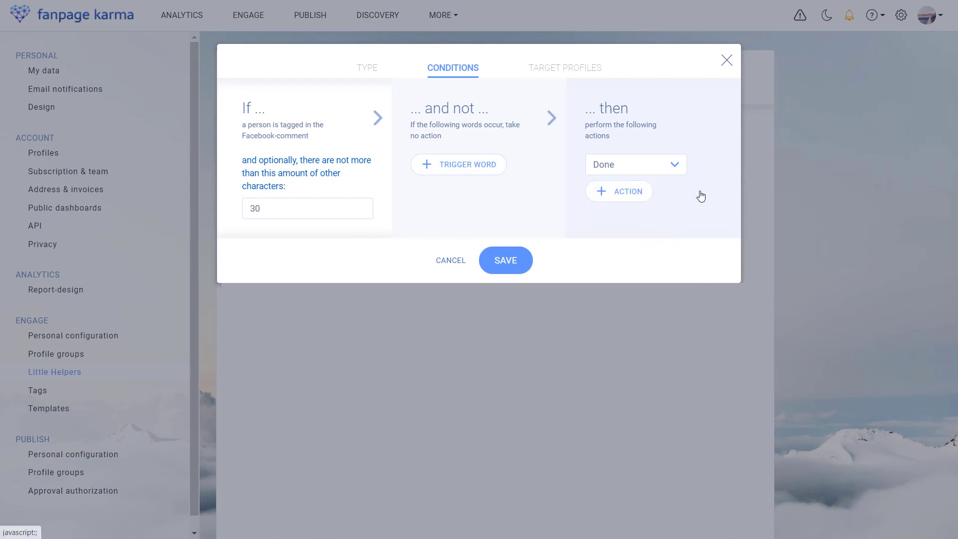
click(565, 67)
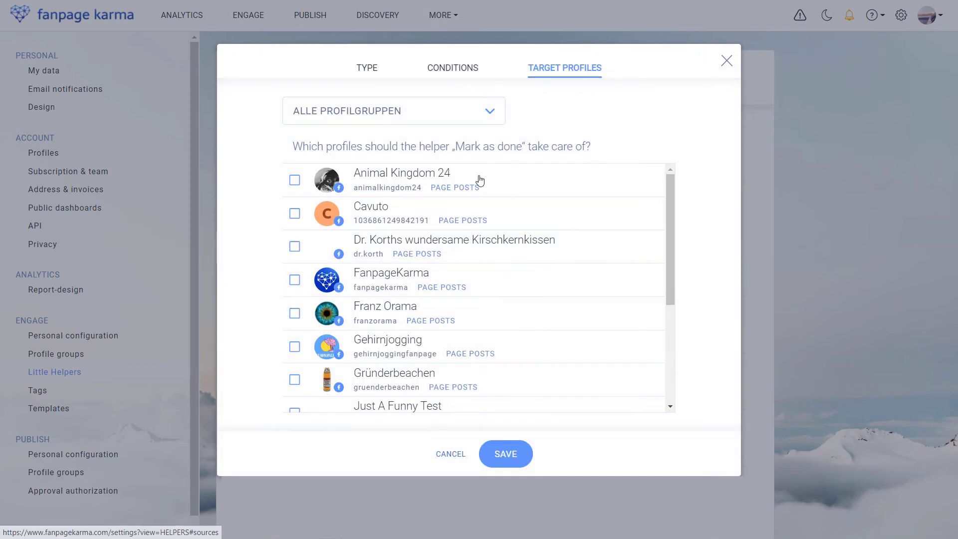
Save 'Mark as done' for Animal Kingdom 24 Page Posts and go to Engage > Templates
click(294, 180)
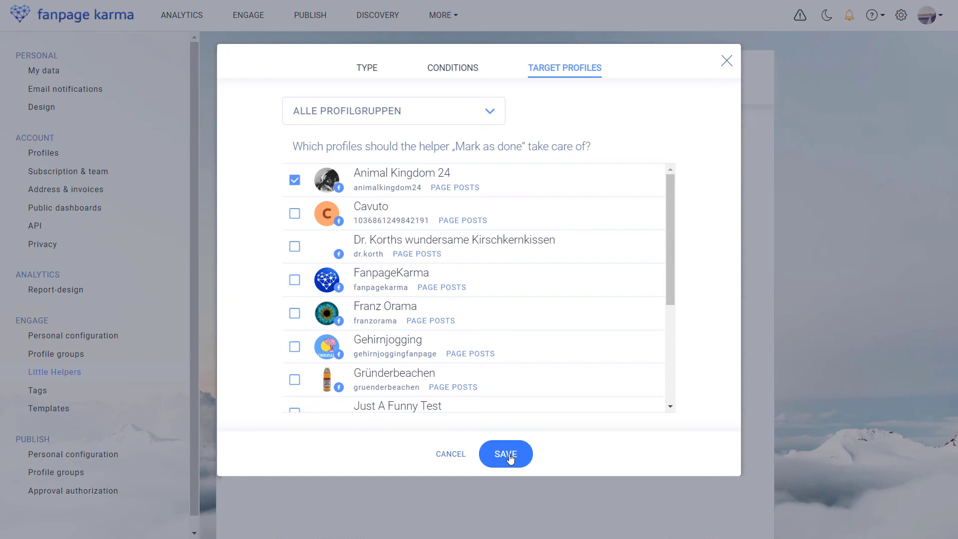
click(505, 453)
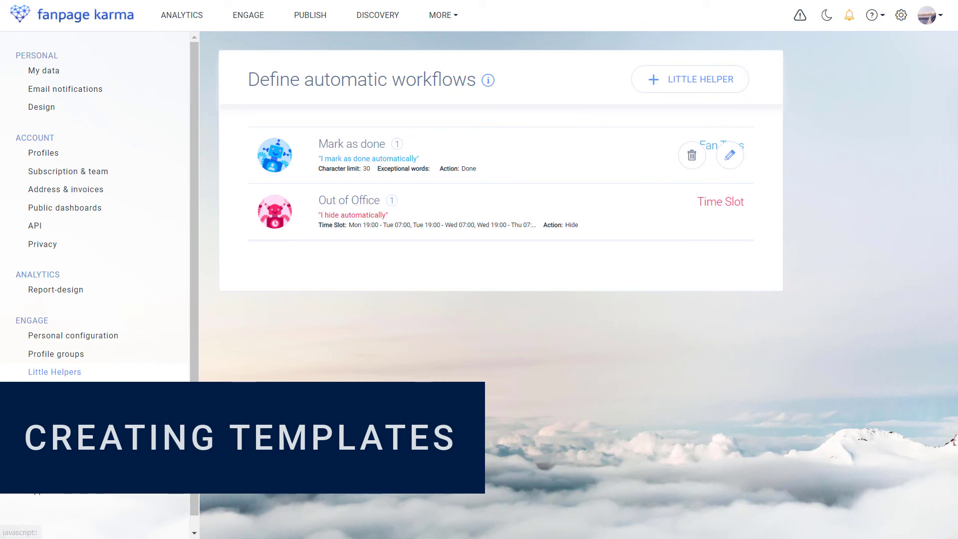
click(49, 408)
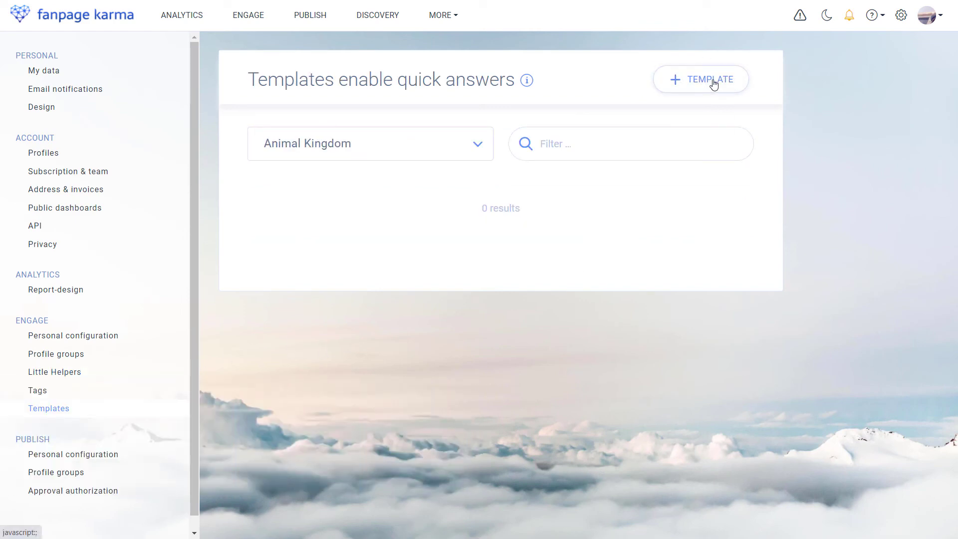
Create 'New Template' for the Animal Kingdom group with text 'Hello, this is a new template.'
click(700, 79)
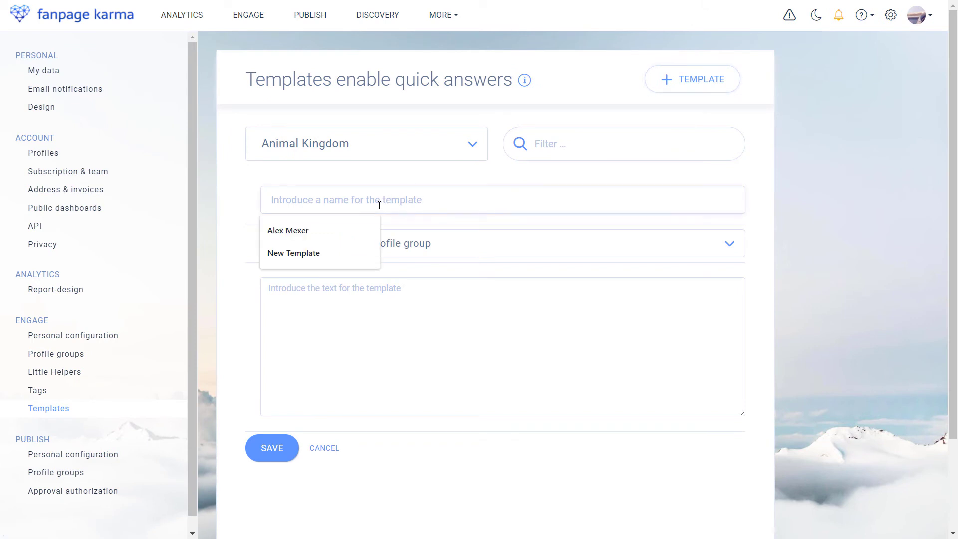
click(294, 252)
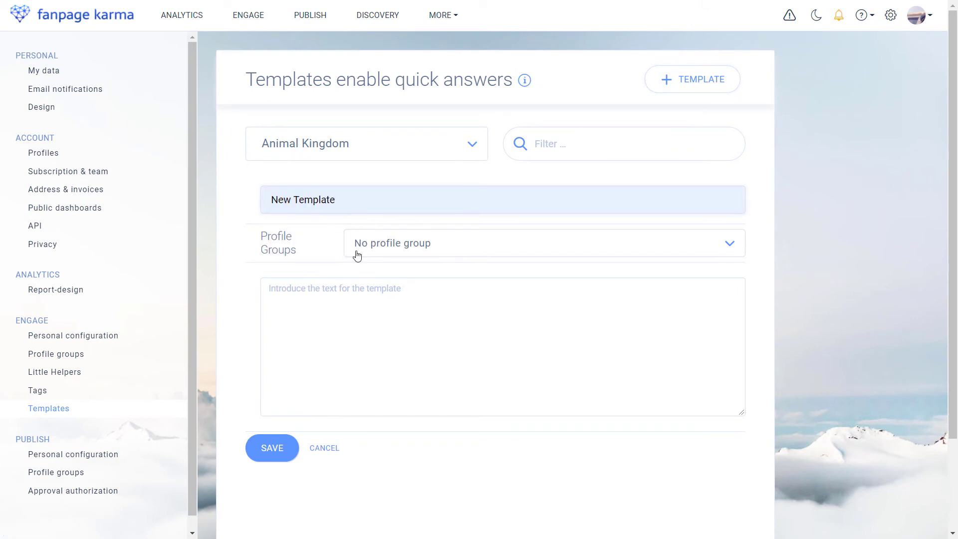
click(544, 243)
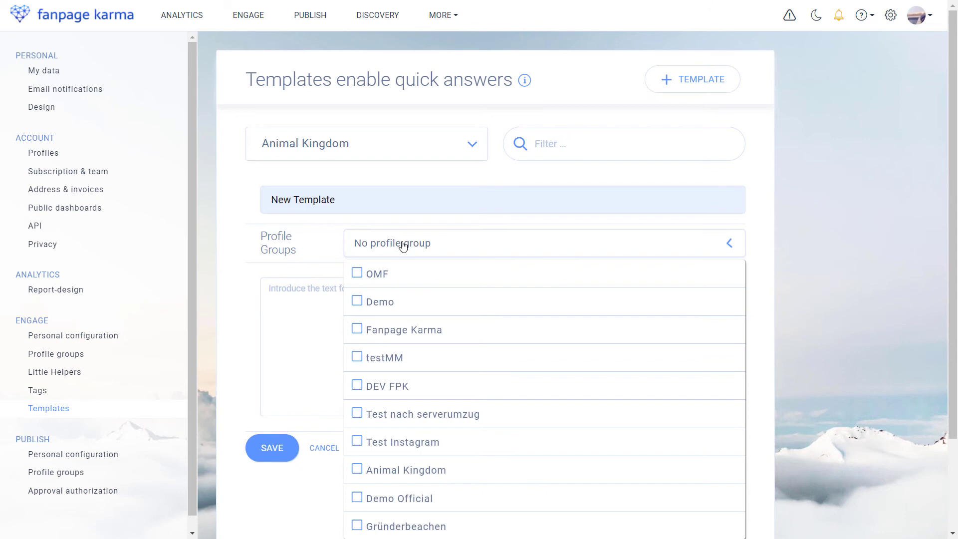
scroll(down, 3)
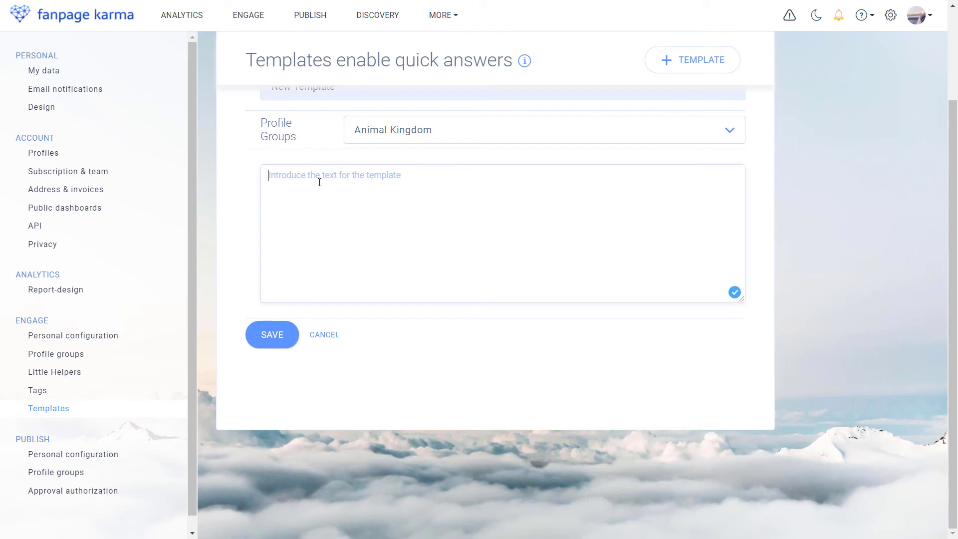
text(Hello,)
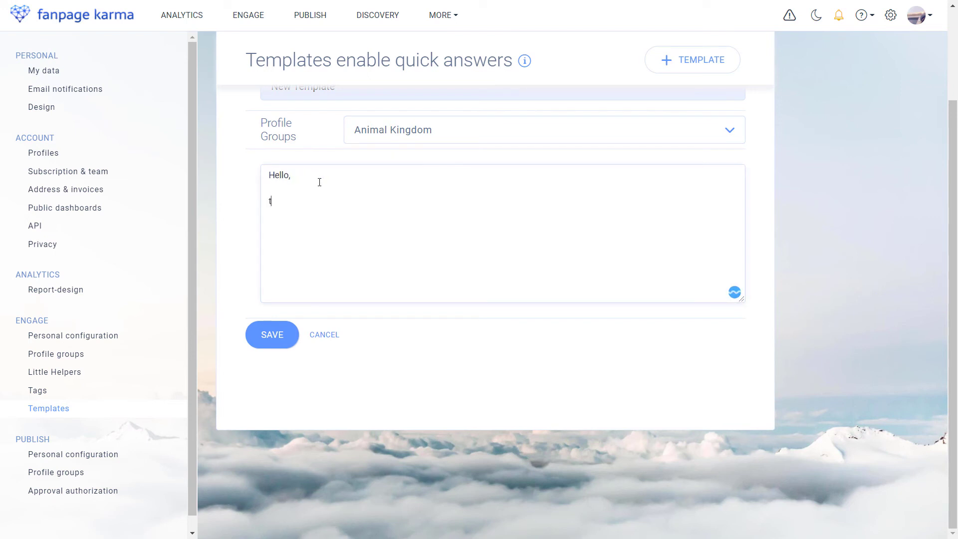
text(his is a new template.)
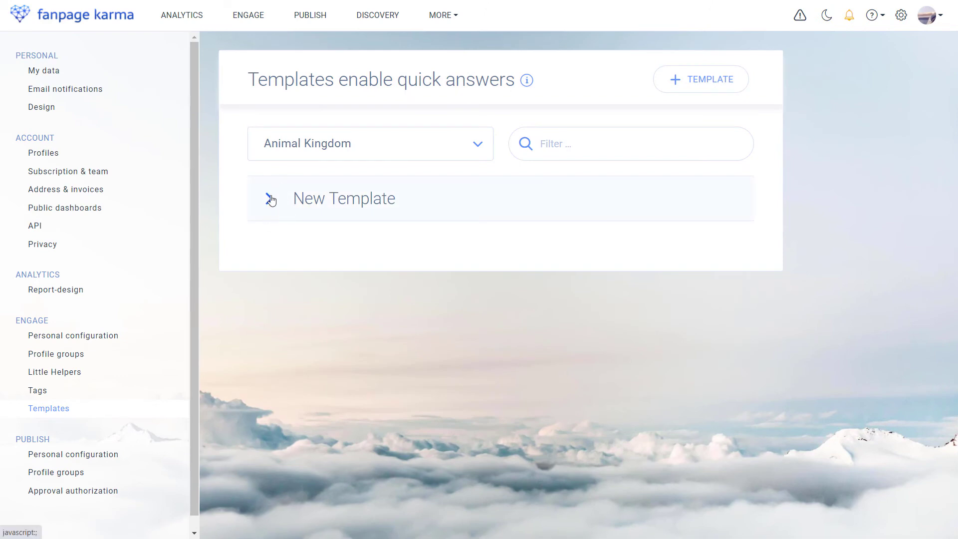
click(343, 197)
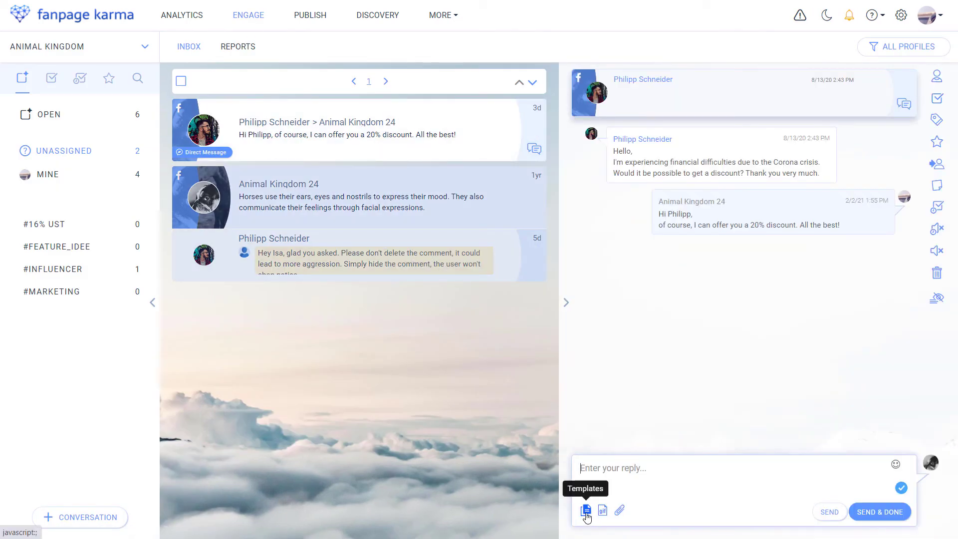
Pick New Template from the reply box's templates picker in the discount conversation
click(584, 510)
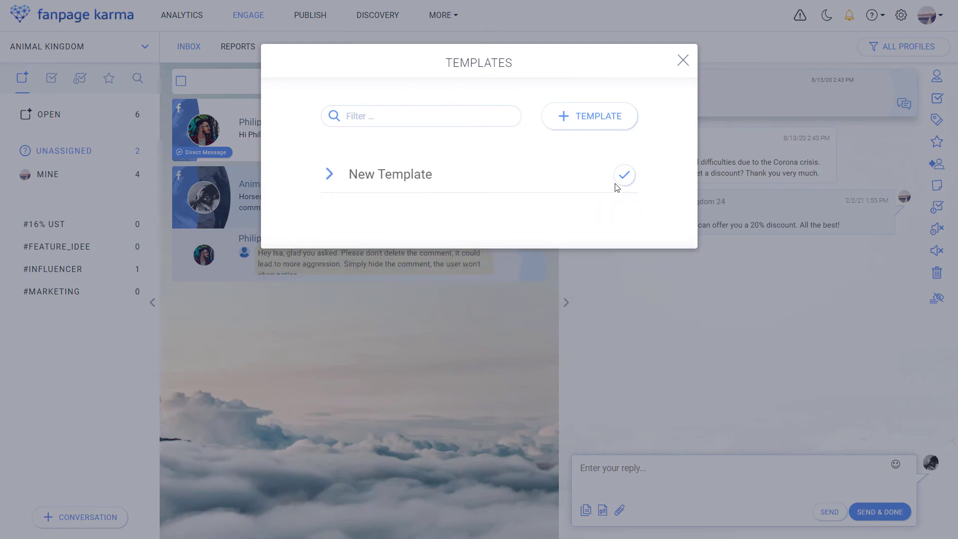
click(624, 175)
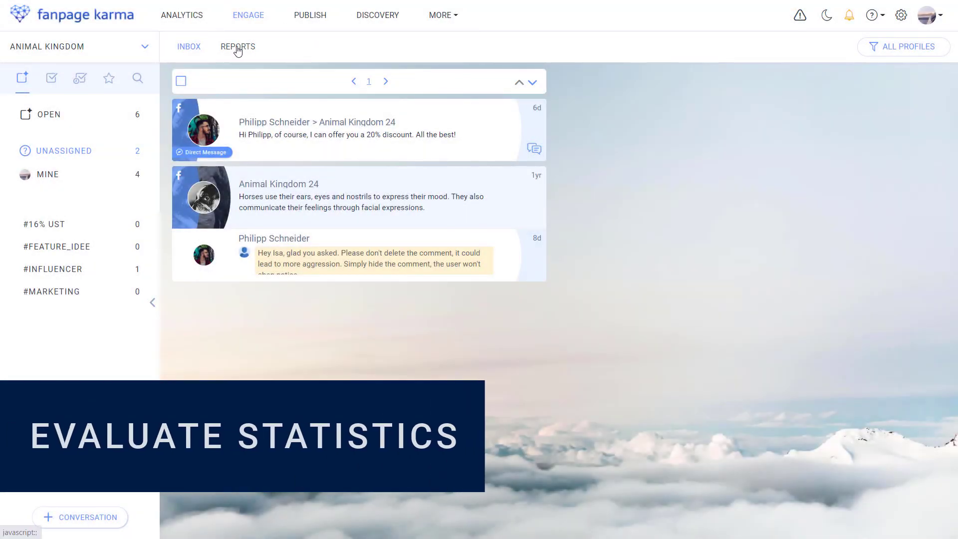
Review the Reports summary (1927 conversations, 88.42% reacted) and per-hour charts, then return to Inbox
click(235, 47)
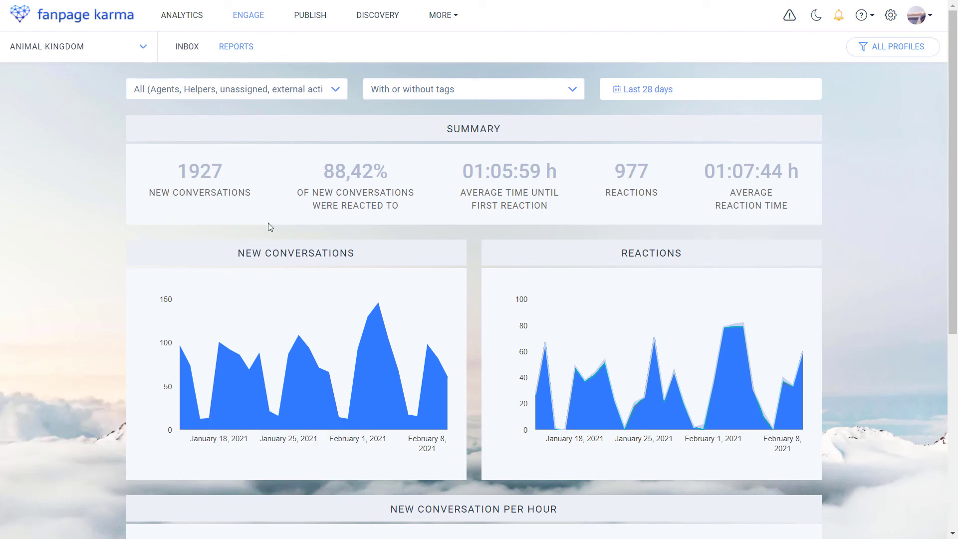
mouse_move(491, 220)
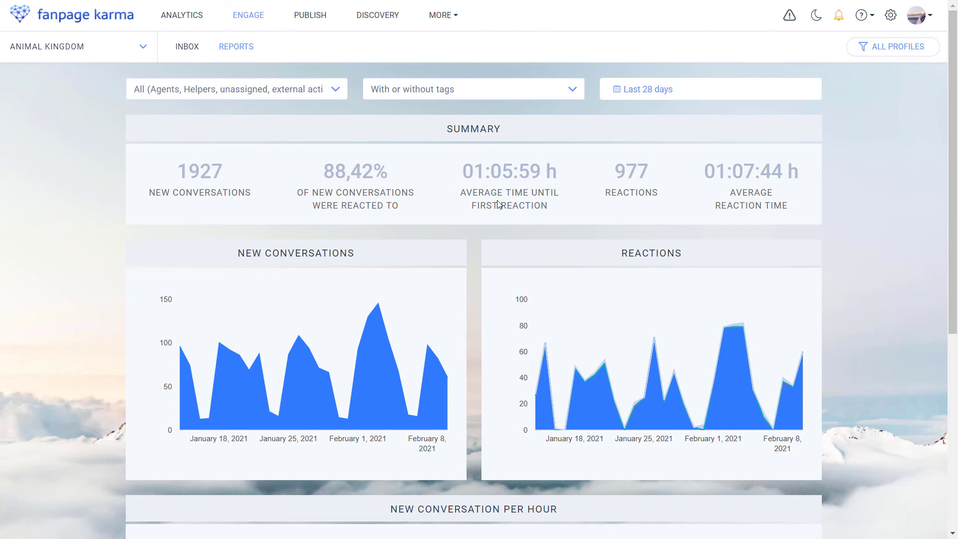
mouse_move(675, 206)
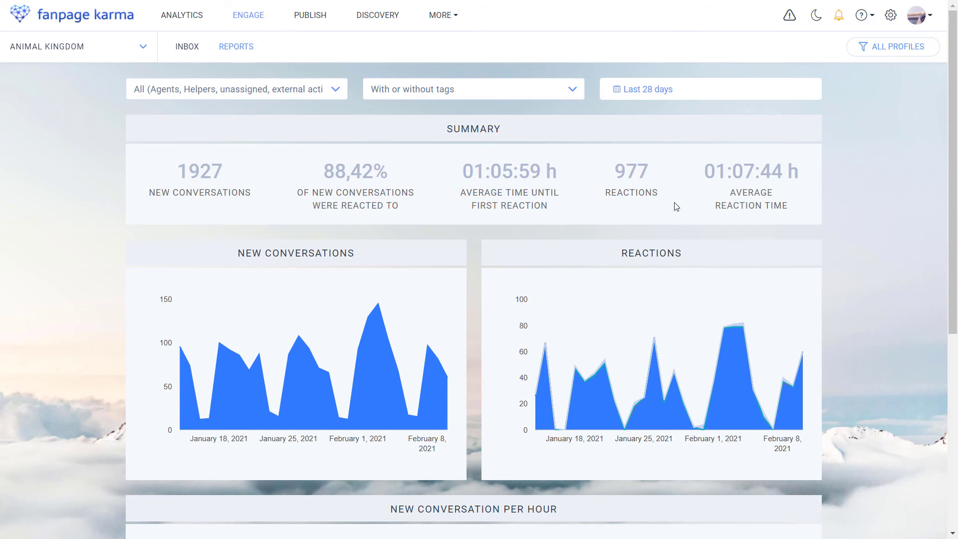
mouse_move(803, 204)
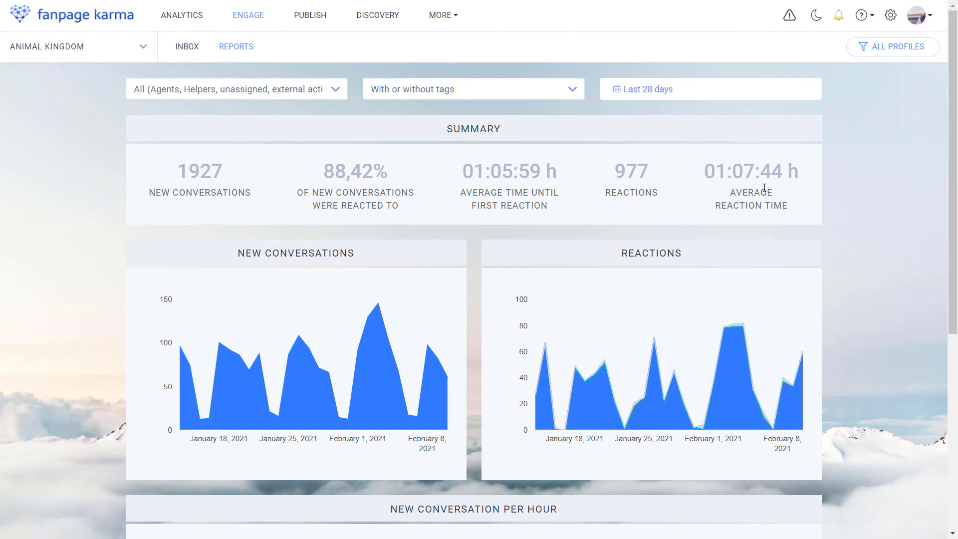
mouse_move(253, 273)
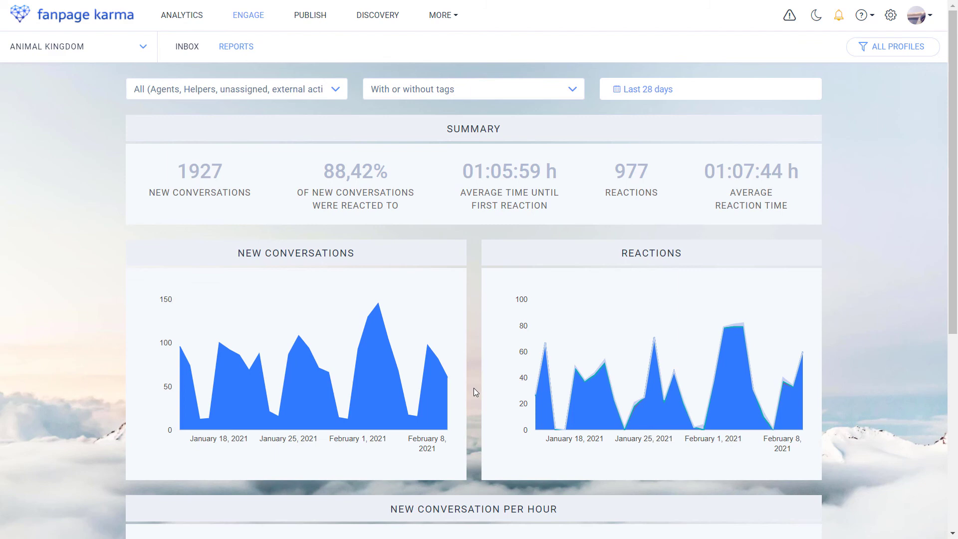
scroll(down, 3)
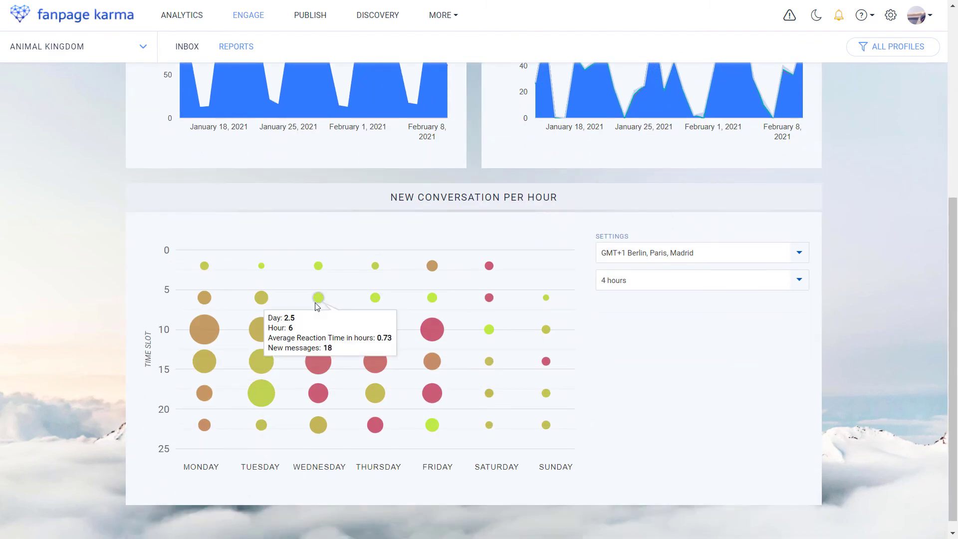
mouse_move(489, 228)
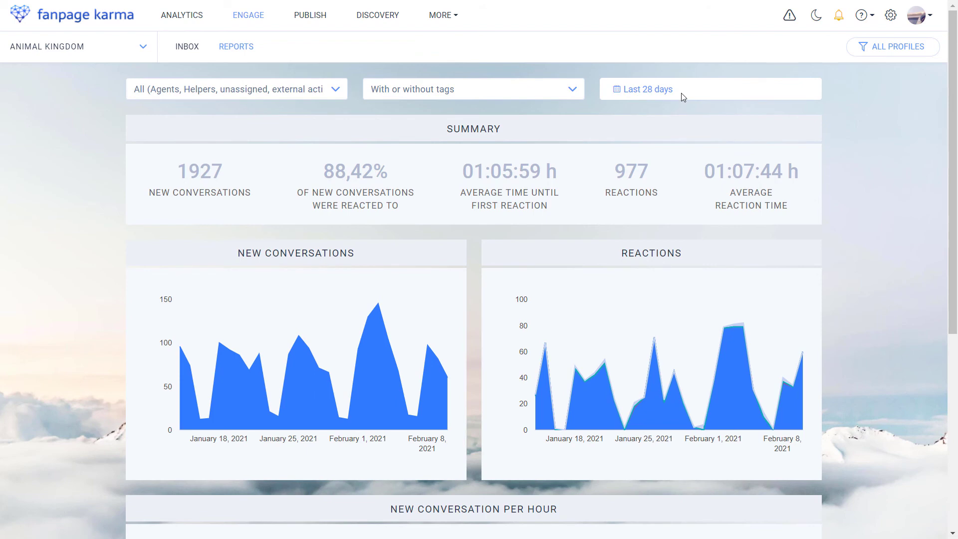
mouse_move(354, 84)
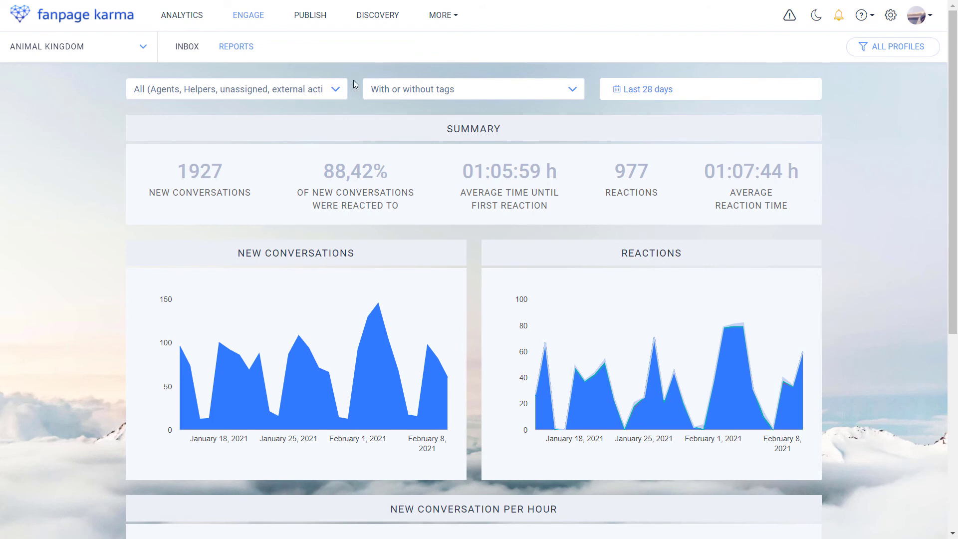
click(235, 89)
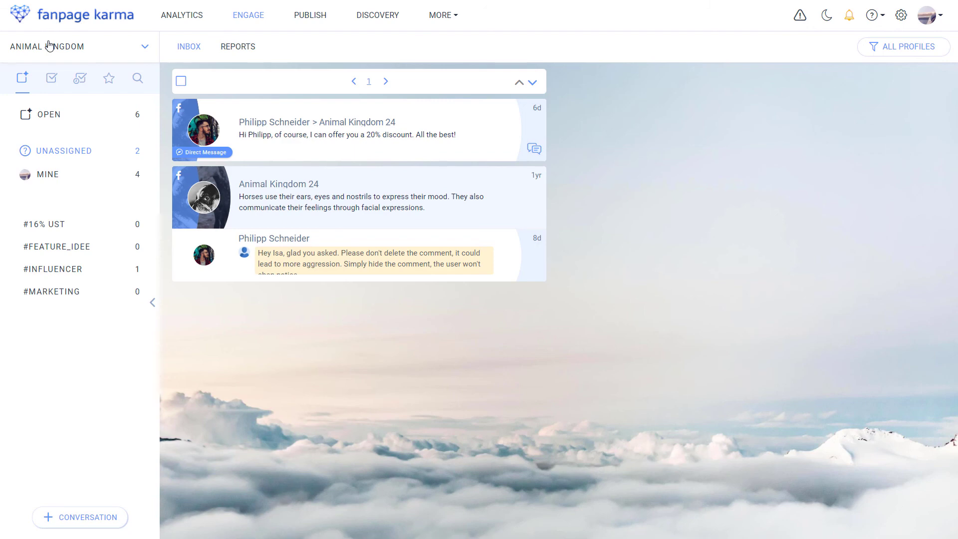
Check the inbox's profile-group list, then open Profile groups under Engage in settings
click(78, 47)
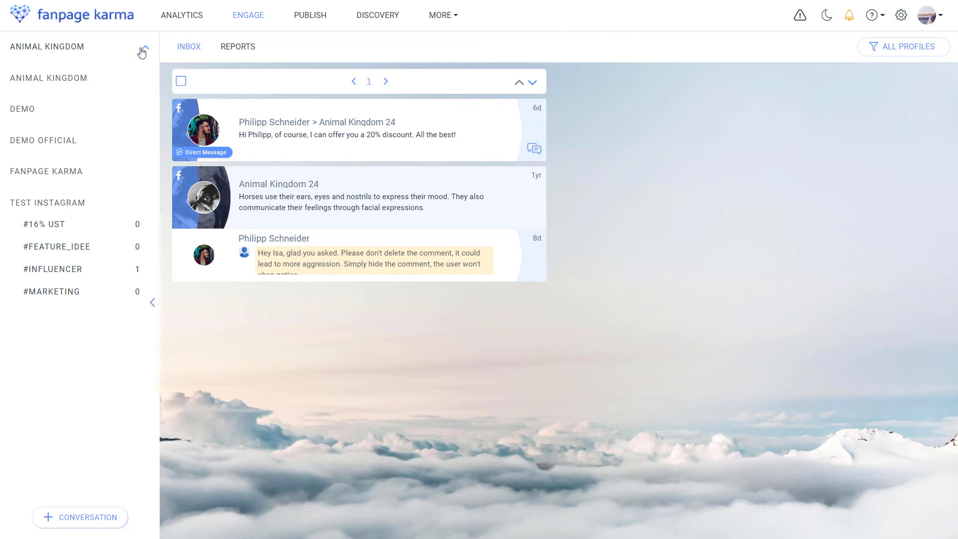
click(140, 51)
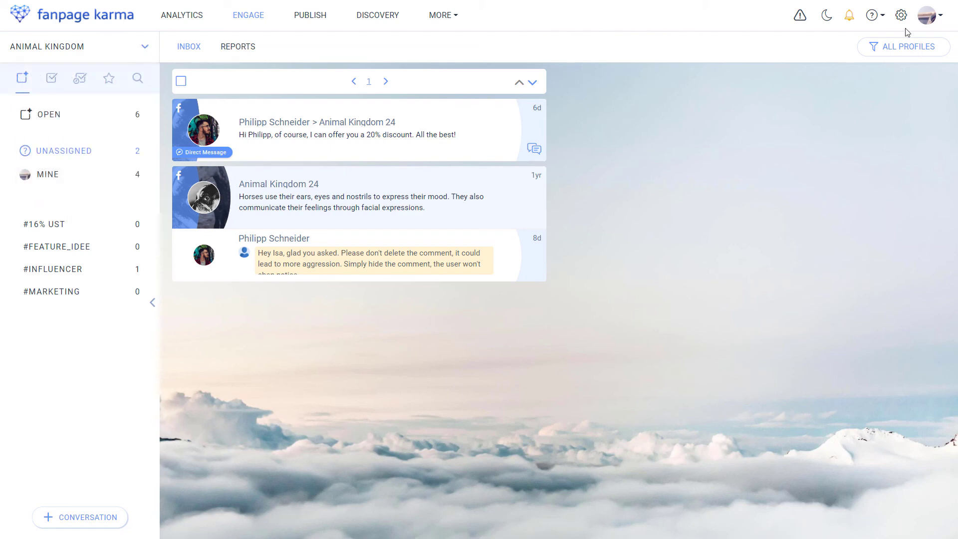
click(890, 15)
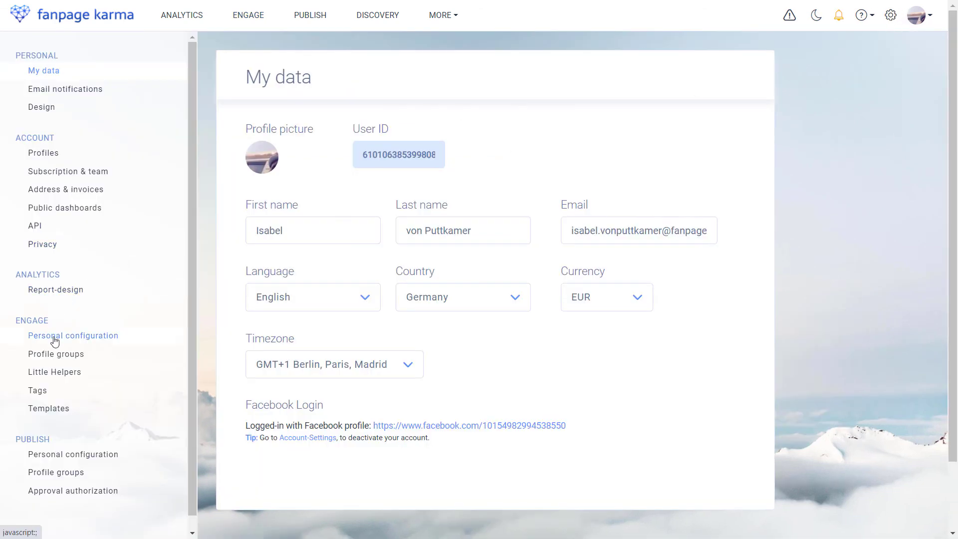
click(56, 353)
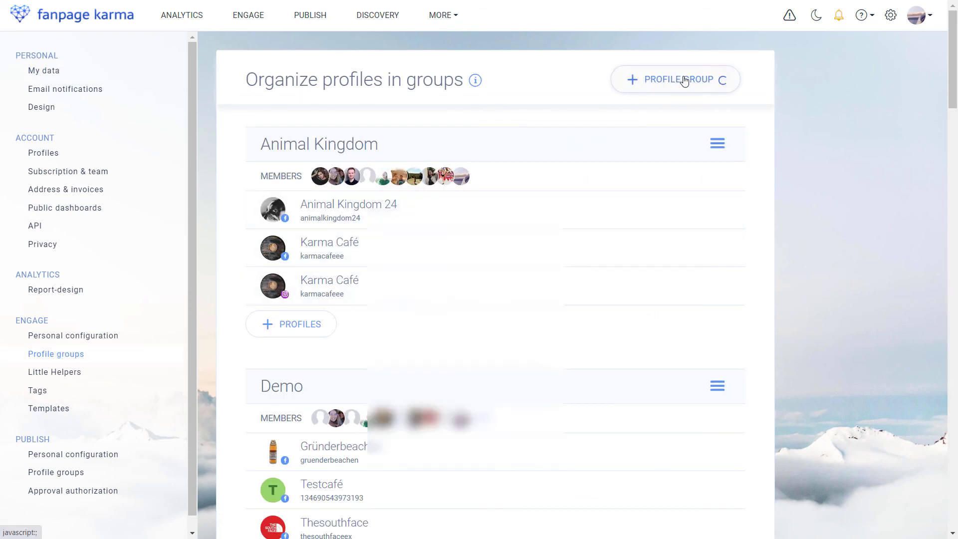
Create the profile group 'New Profile Group' keeping all three team members checked
click(675, 80)
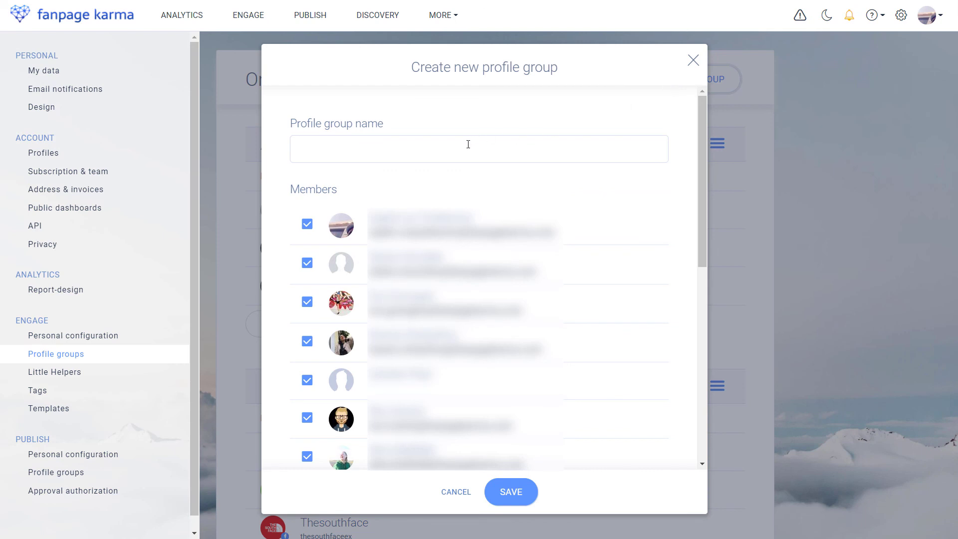
text(New Profile Group)
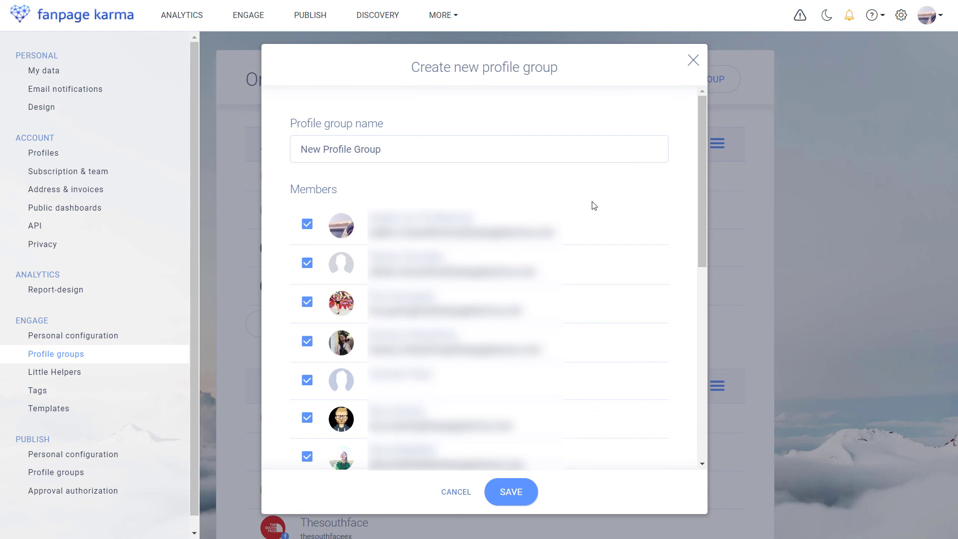
scroll(down, 3)
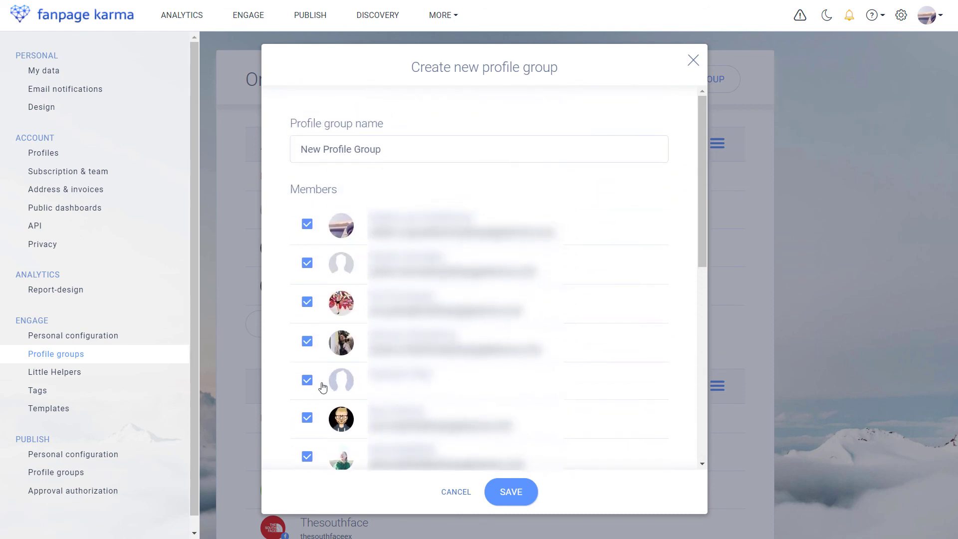
scroll(down, 3)
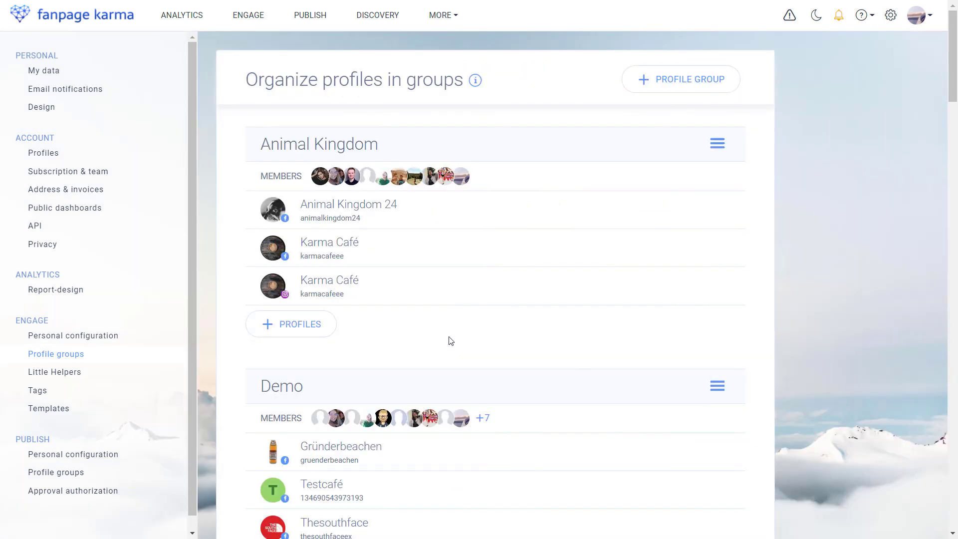
scroll(down, 3)
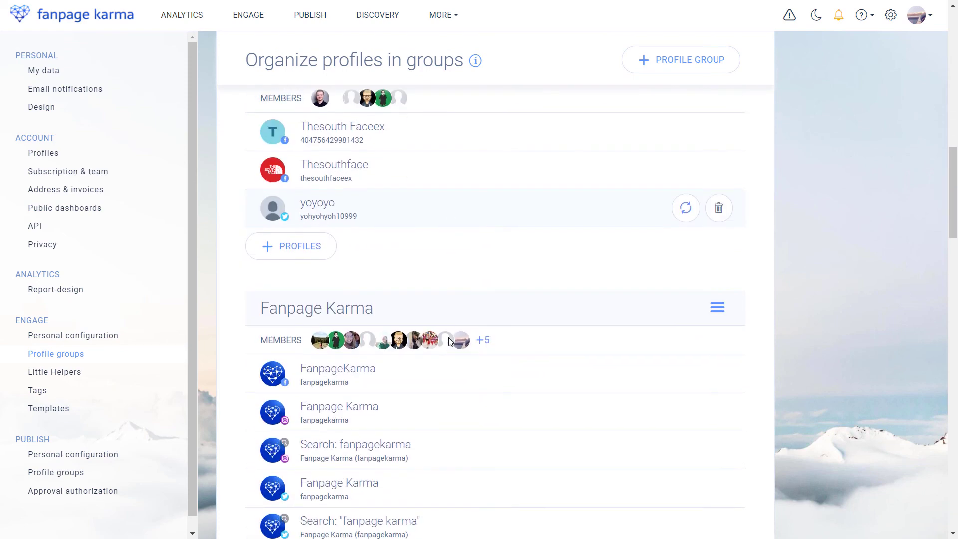
scroll(down, 3)
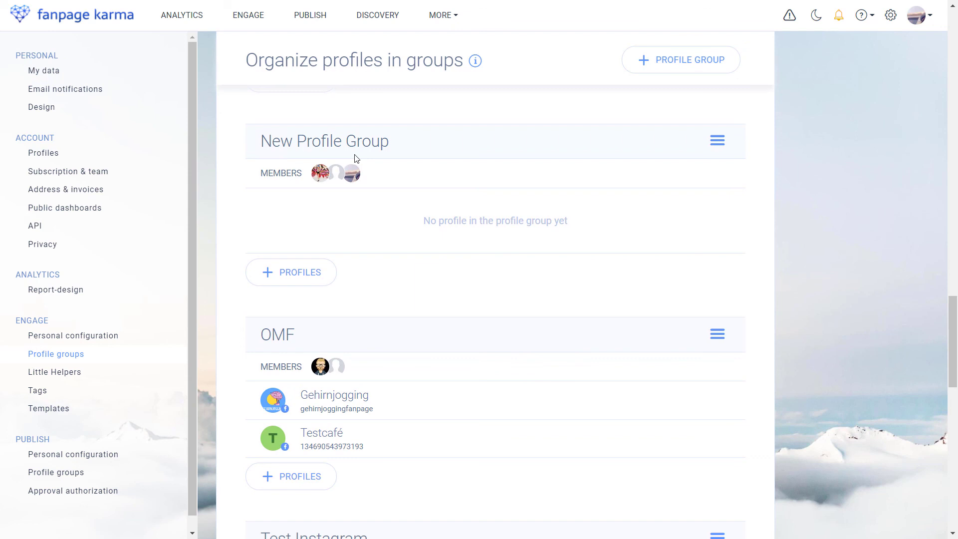
click(290, 271)
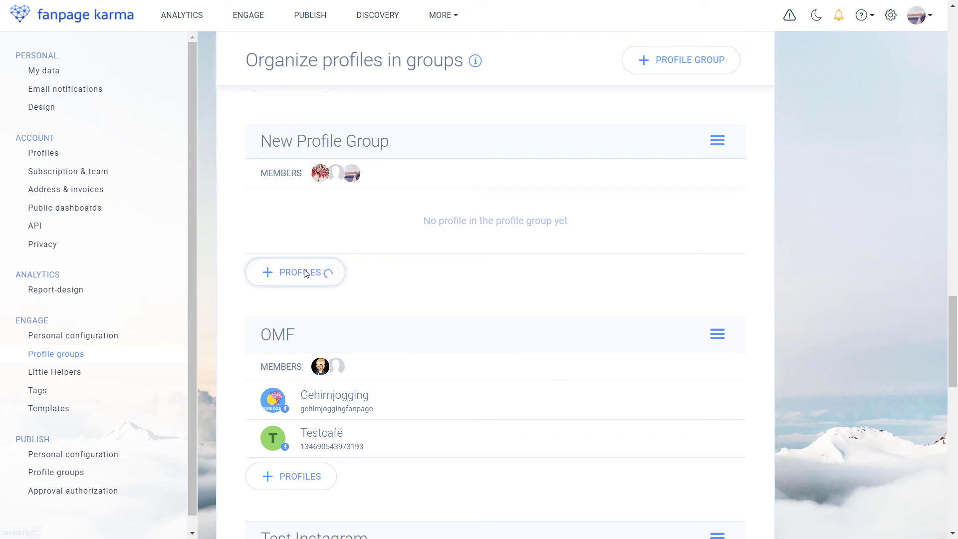
Add the Facebook profiles Animal Kingdom 24 and Karma Café to New Profile Group
click(295, 271)
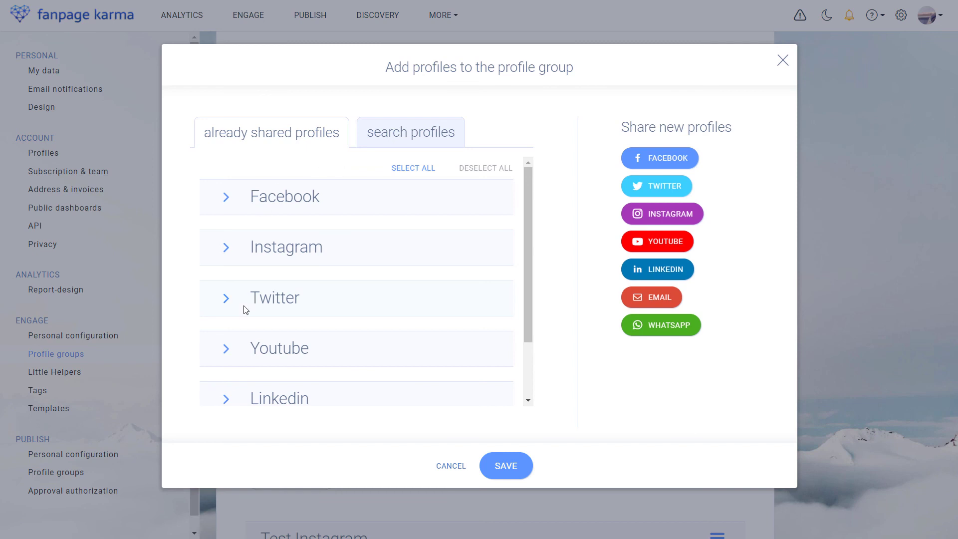
click(226, 196)
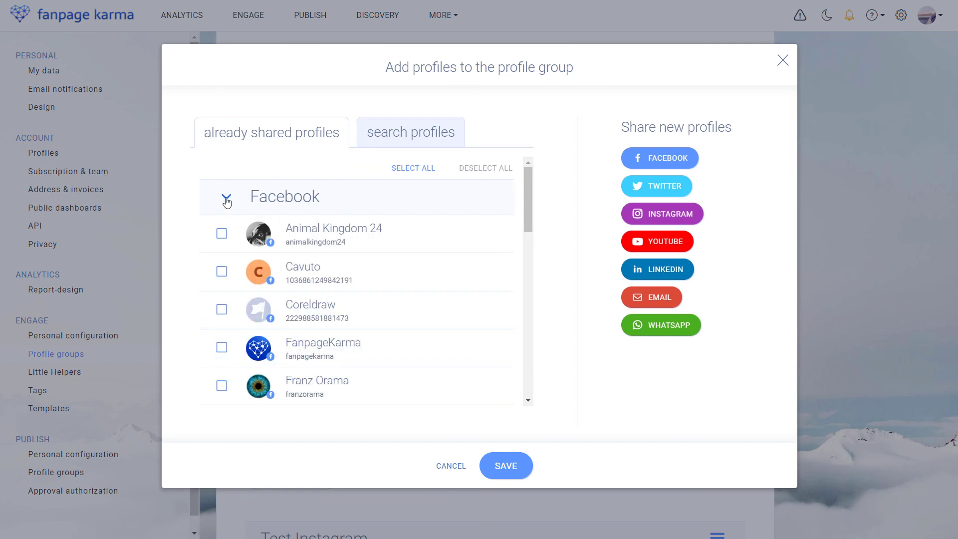
click(226, 197)
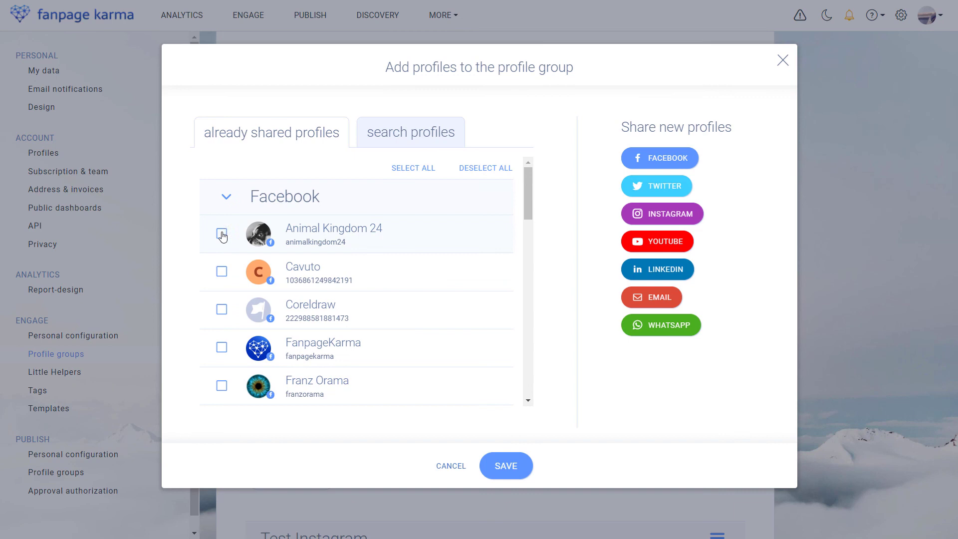
click(225, 196)
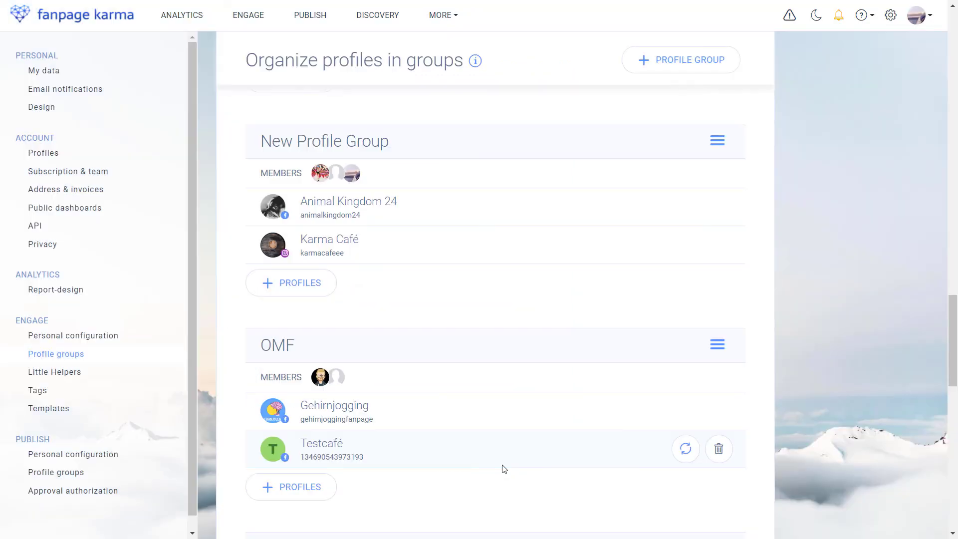
mouse_move(407, 244)
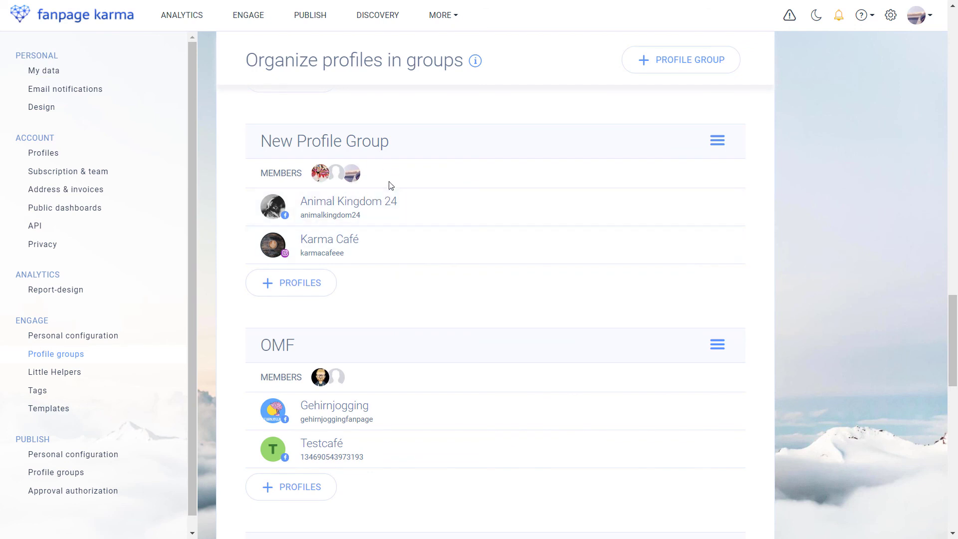
click(718, 140)
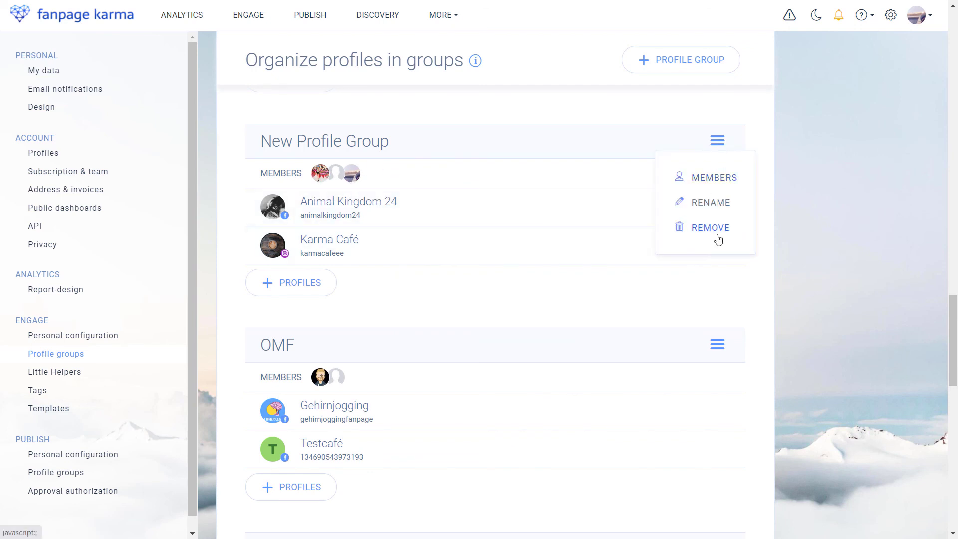
click(717, 141)
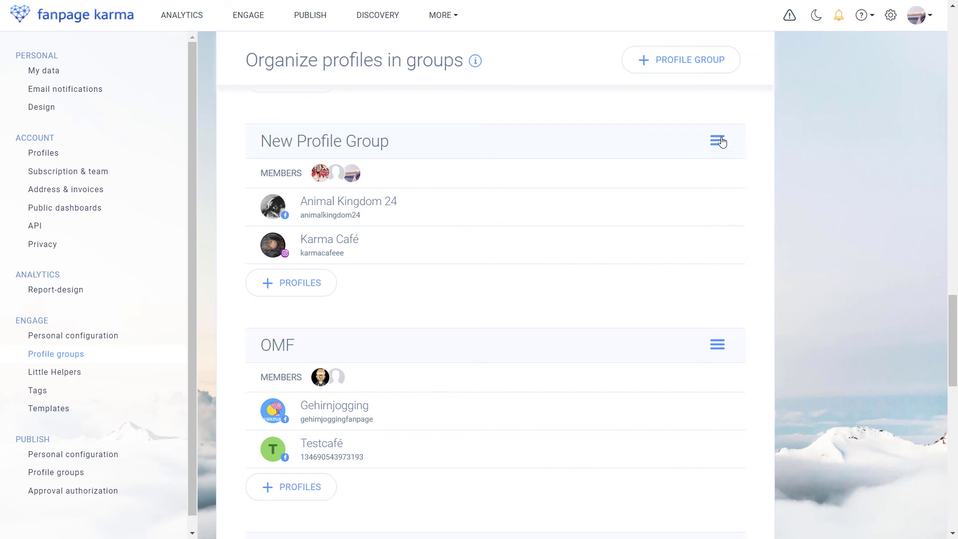
mouse_move(439, 176)
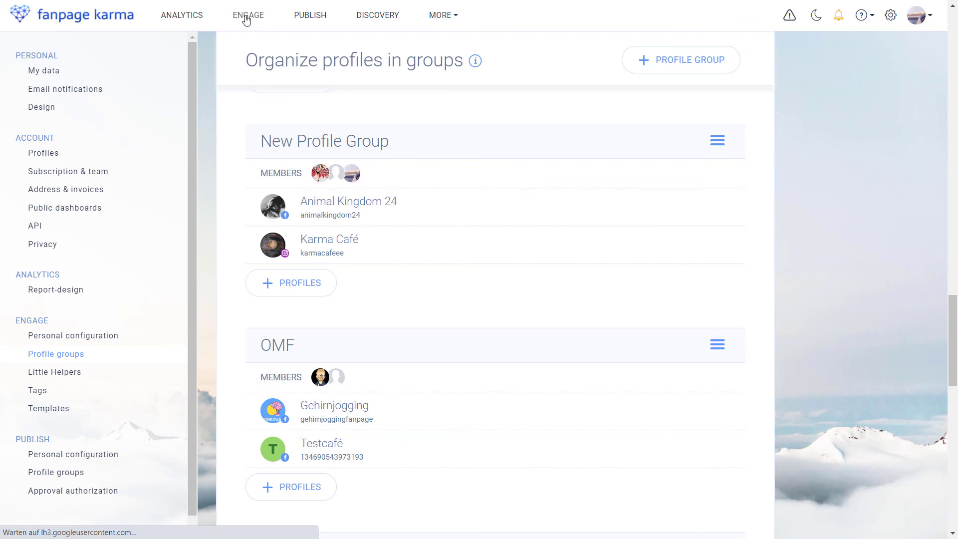
Switch the Engage inbox to New Profile Group, showing its open and unassigned conversations
click(248, 15)
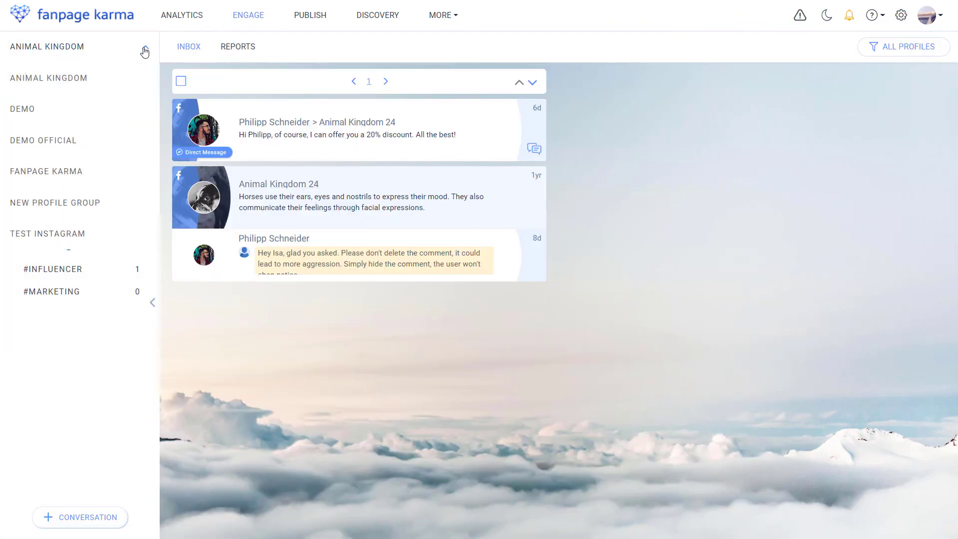
mouse_move(72, 204)
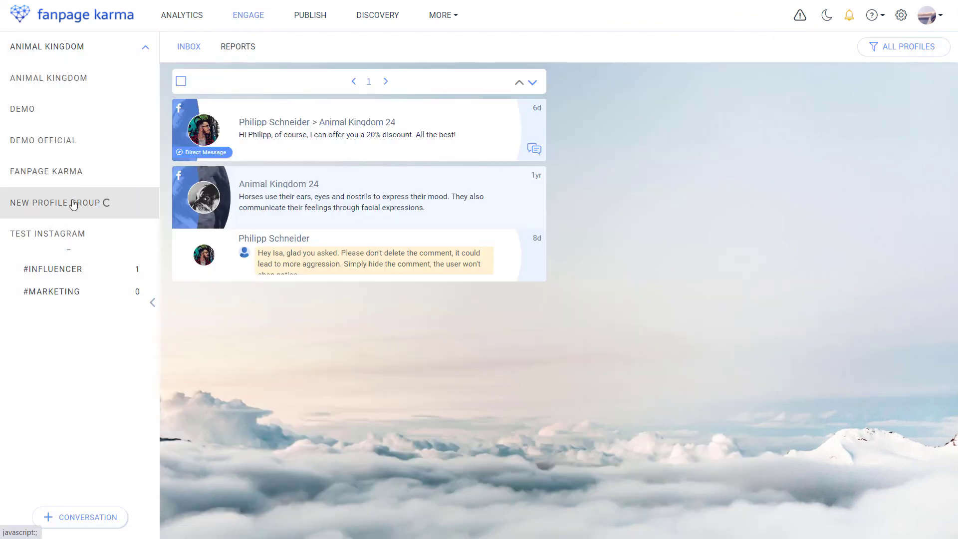
click(59, 202)
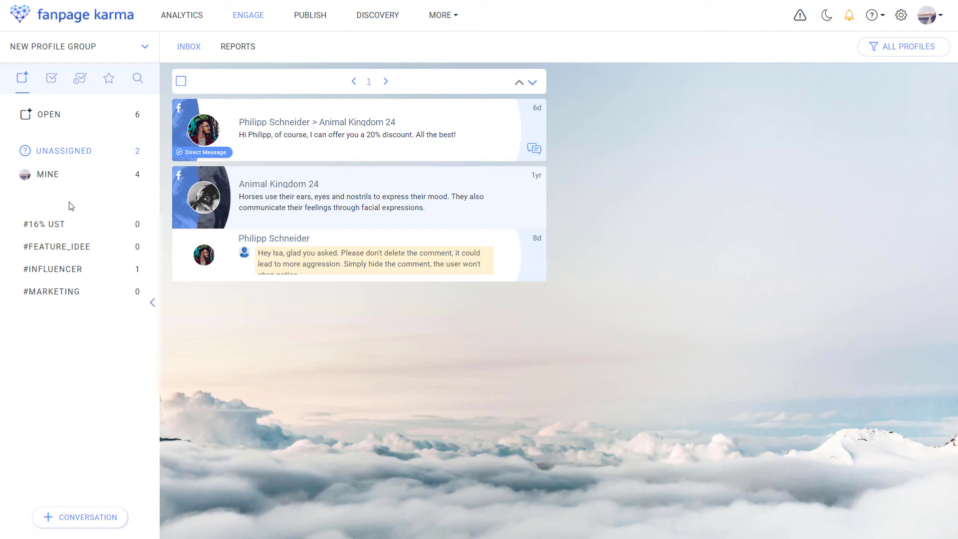